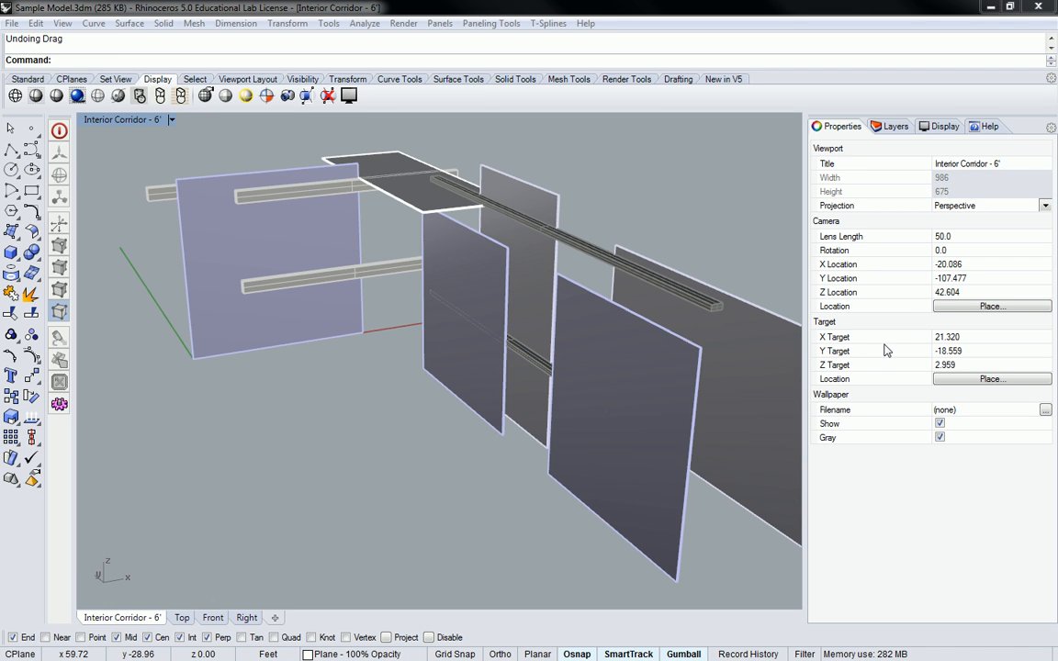
pyautogui.moveTo(914, 316)
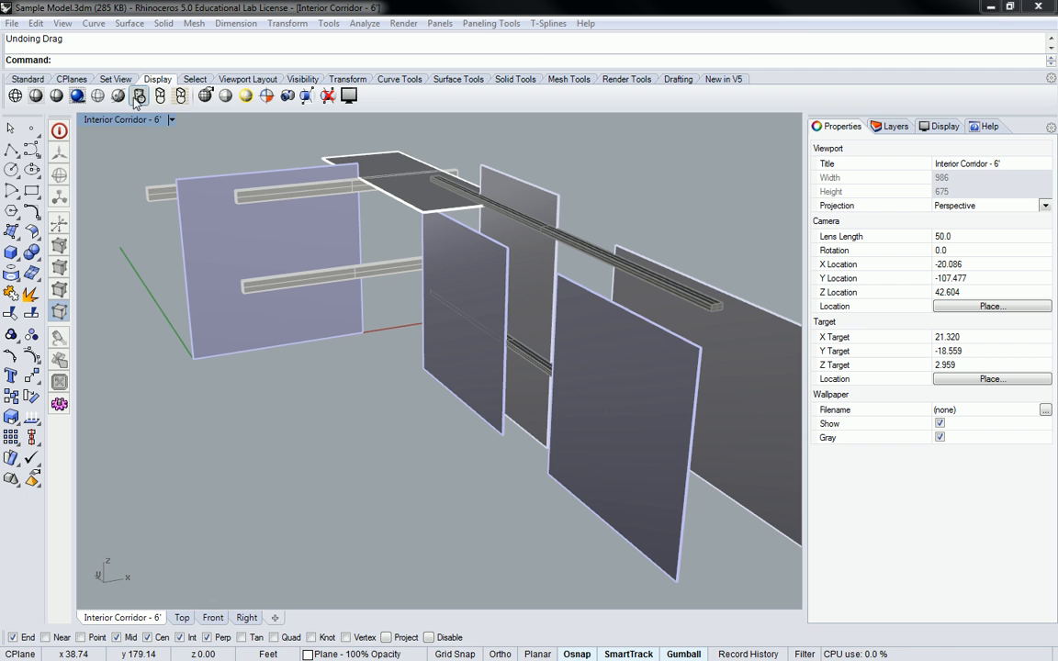
# - Switch the Perspective view to Rendered display and orbit to inspect the opaque grey panels
pyautogui.click(77, 95)
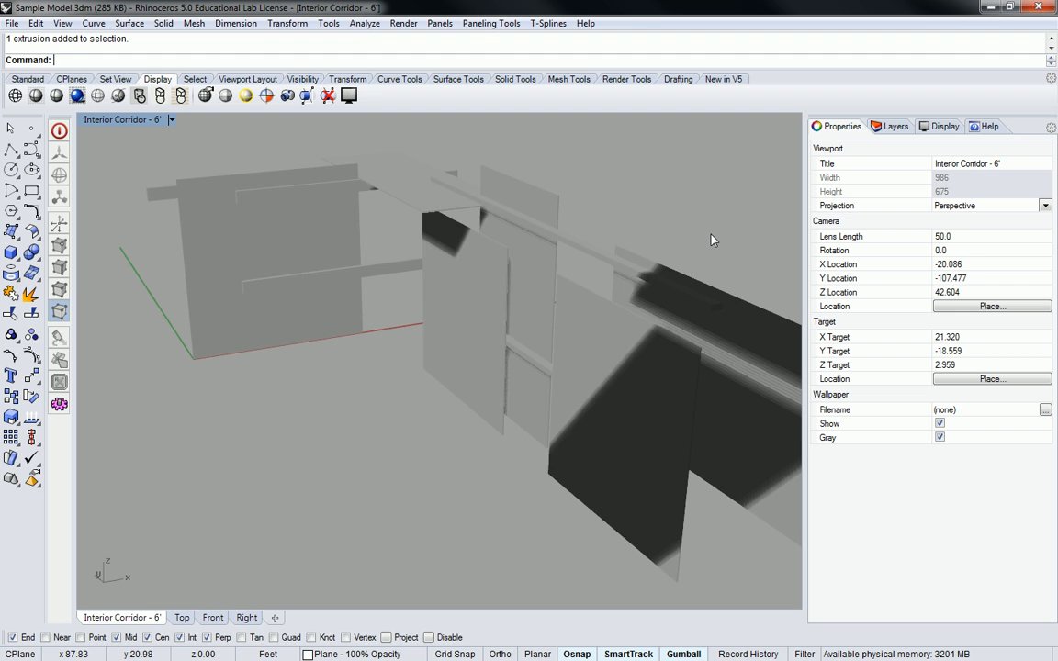
pyautogui.moveTo(713, 240); pyautogui.dragTo(642, 241)
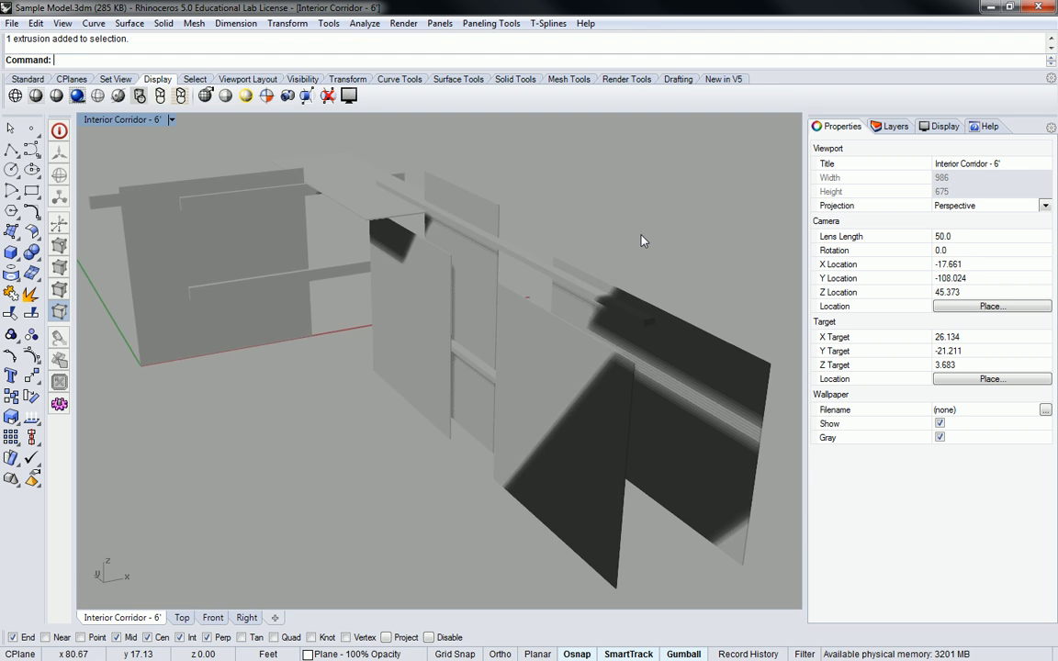
pyautogui.moveTo(643, 241); pyautogui.dragTo(540, 363)
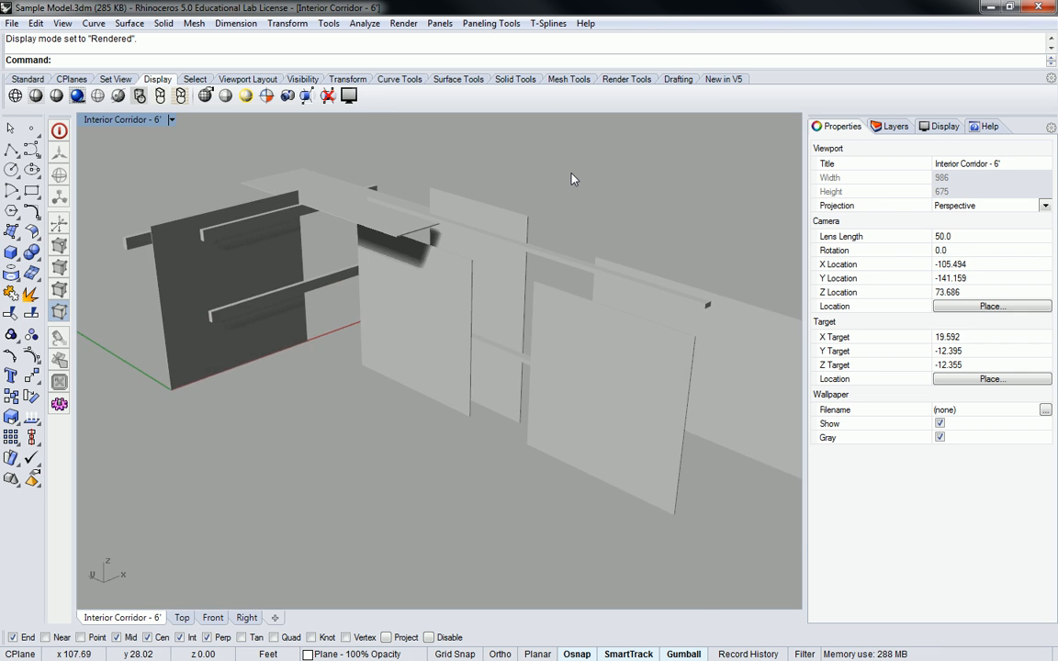
pyautogui.moveTo(573, 180); pyautogui.dragTo(551, 202)
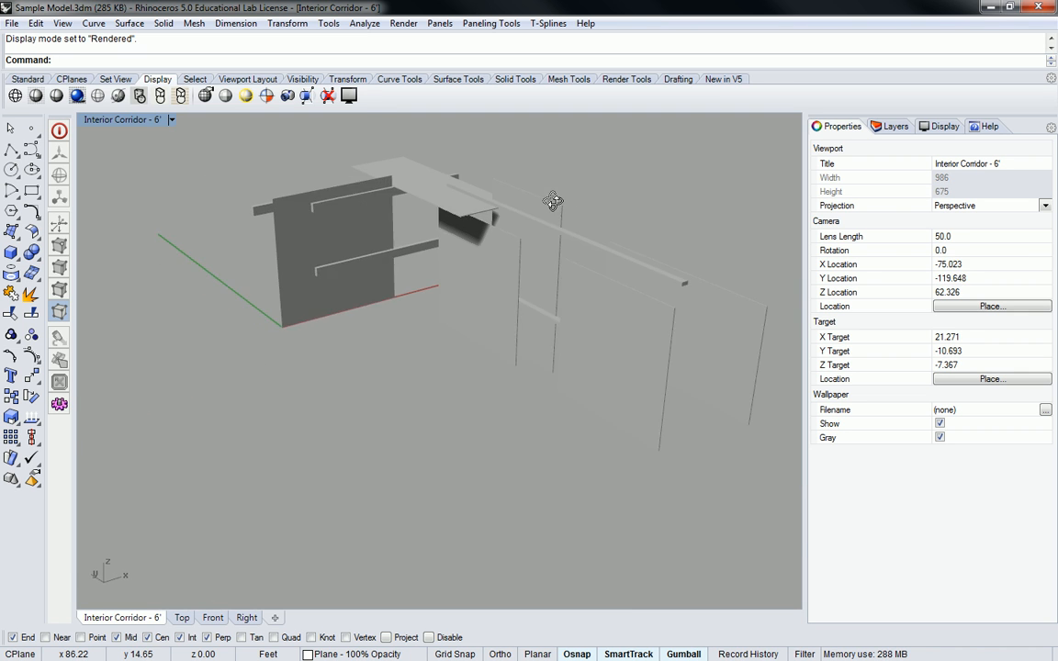
pyautogui.moveTo(553, 202); pyautogui.dragTo(536, 219)
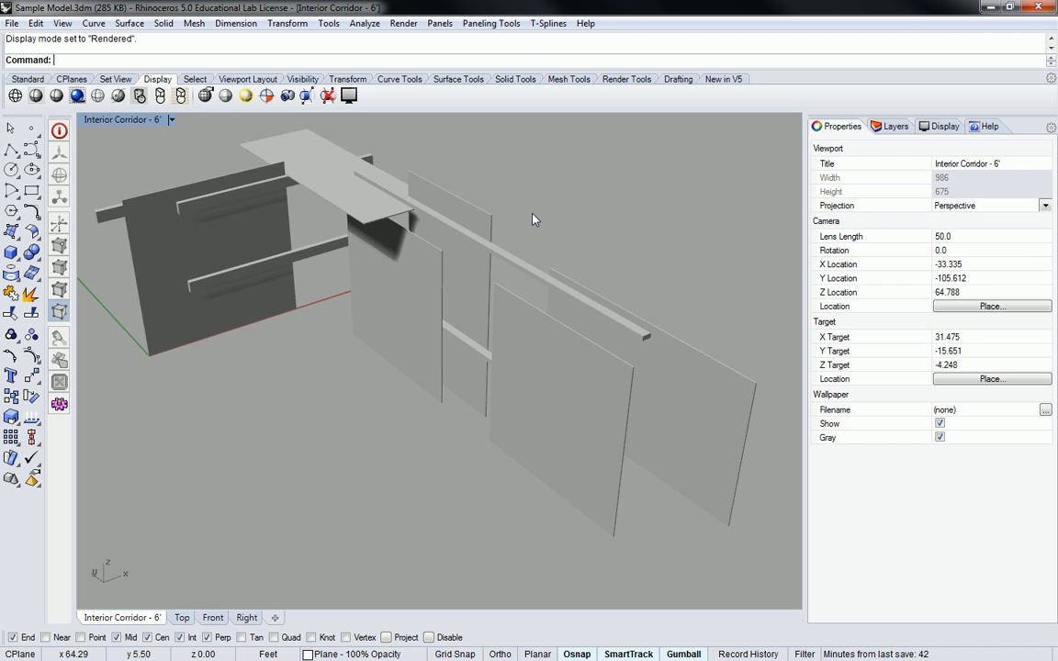
pyautogui.moveTo(536, 219); pyautogui.dragTo(477, 323)
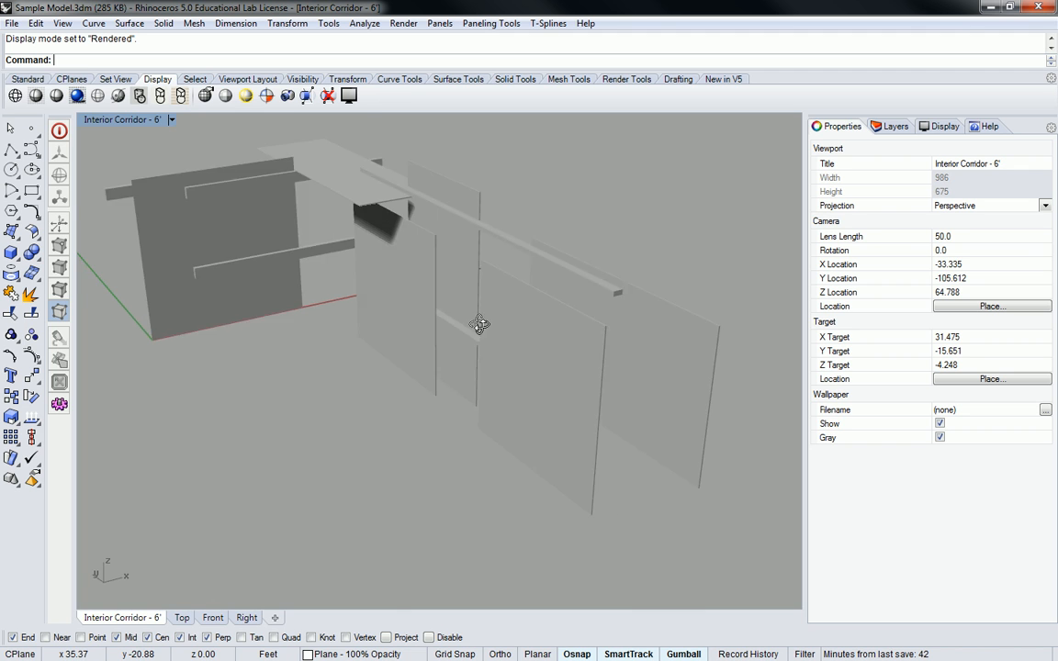
pyautogui.moveTo(477, 323); pyautogui.dragTo(462, 248)
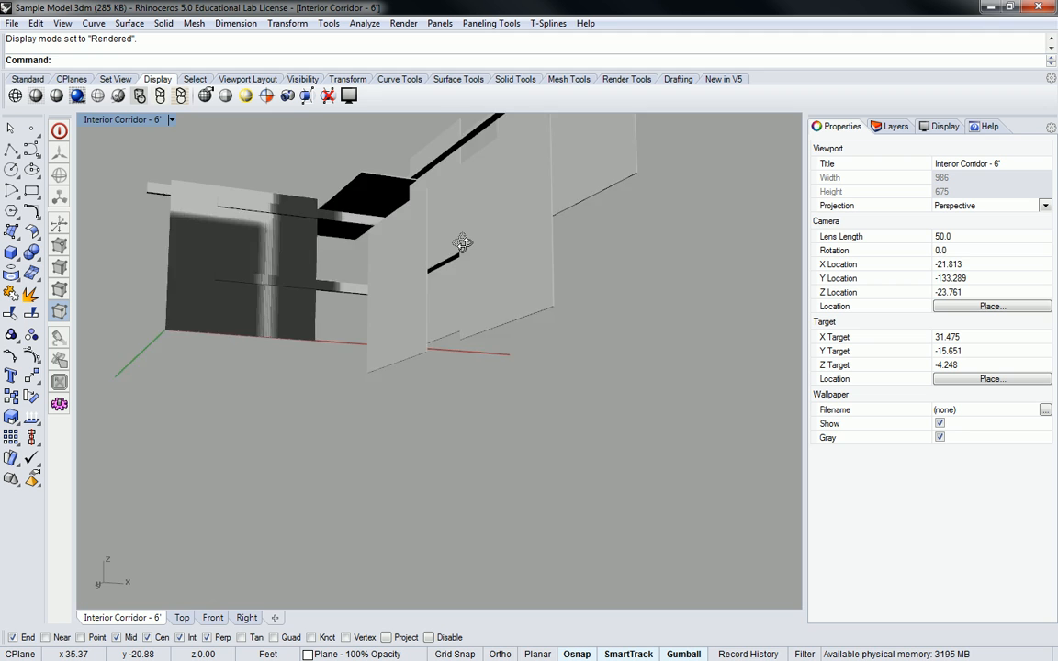
pyautogui.moveTo(463, 243); pyautogui.dragTo(462, 329)
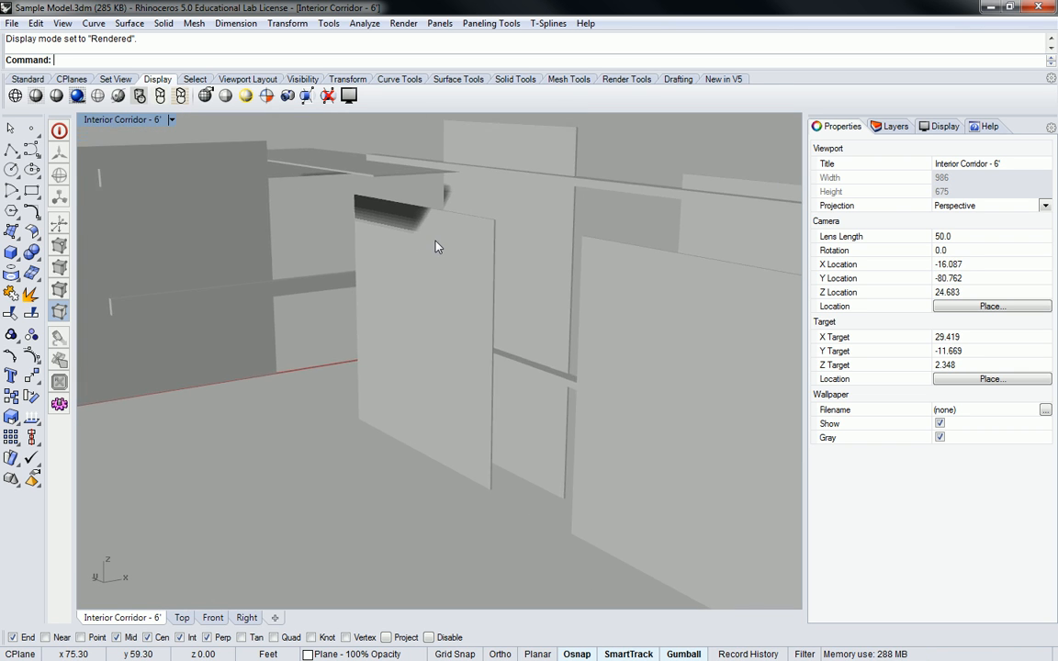
pyautogui.moveTo(437, 246); pyautogui.dragTo(496, 228)
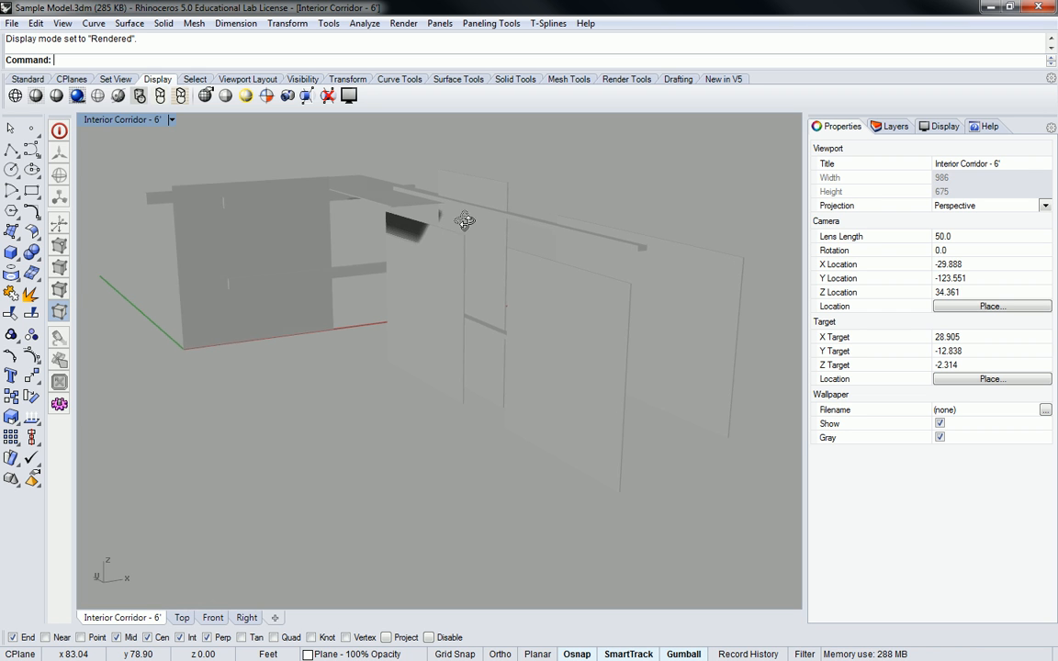
pyautogui.moveTo(463, 221); pyautogui.dragTo(455, 202)
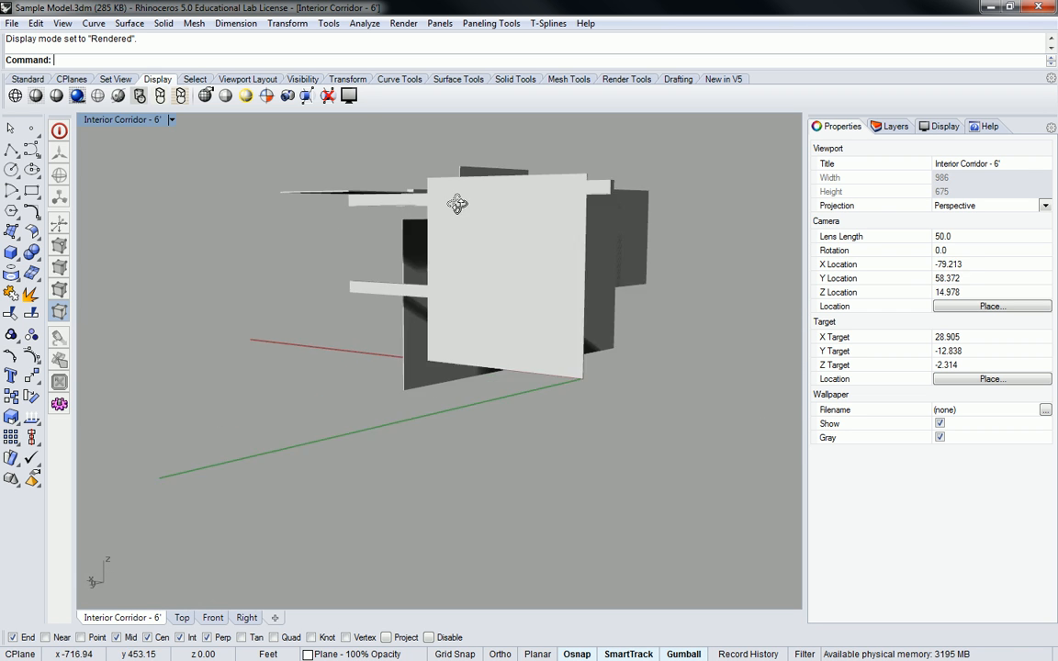
pyautogui.moveTo(456, 202); pyautogui.dragTo(426, 235)
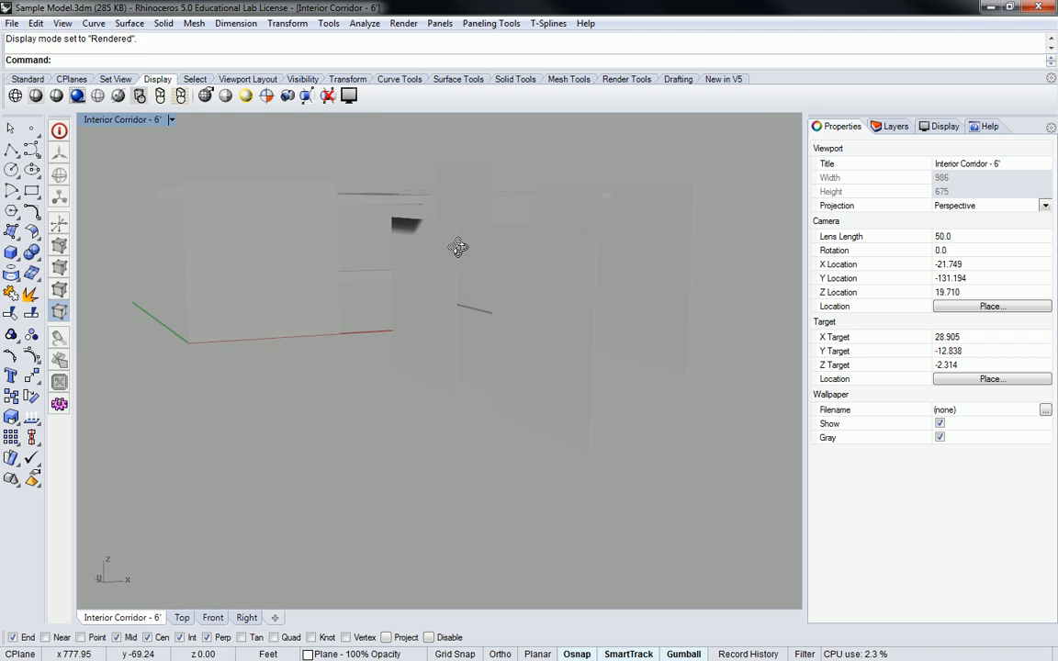
pyautogui.moveTo(459, 248); pyautogui.dragTo(452, 250)
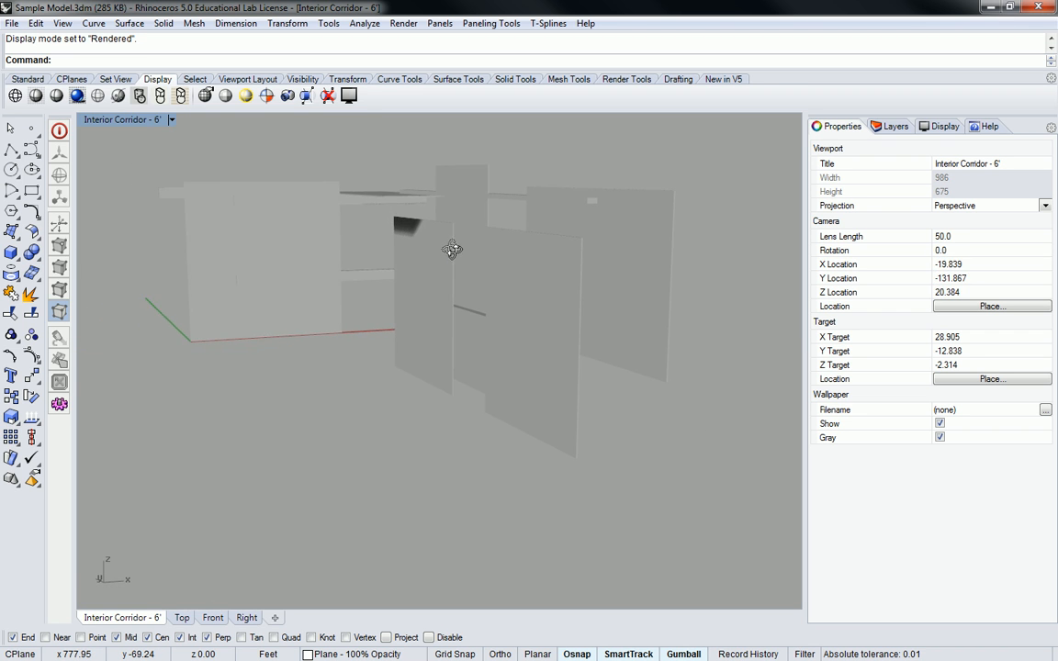
pyautogui.moveTo(450, 248); pyautogui.dragTo(615, 272)
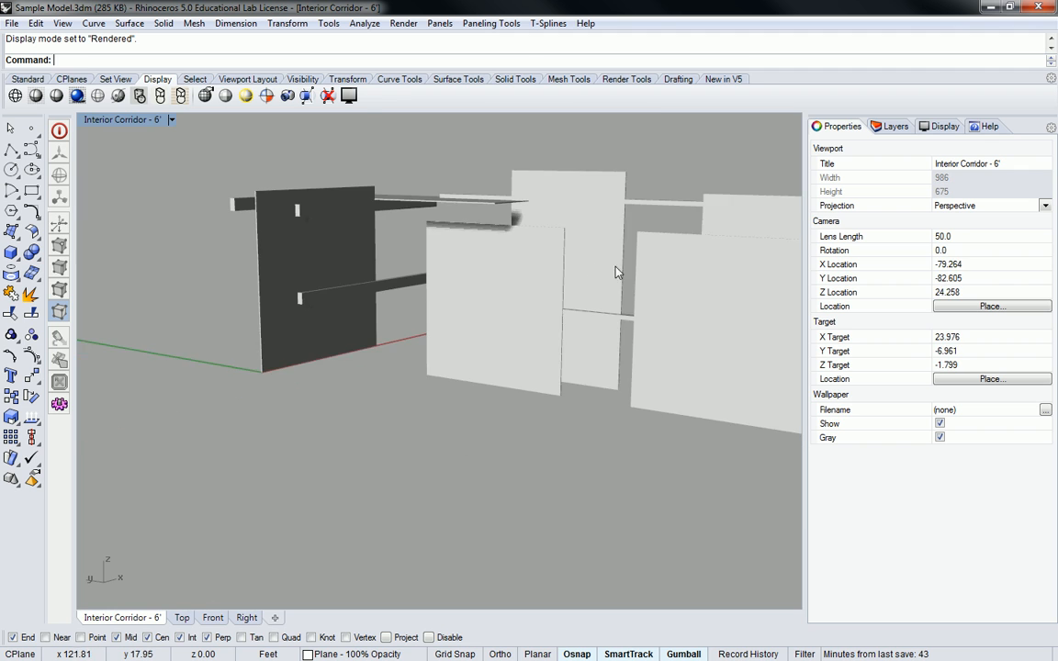
# - Orbit and zoom around the translucent overlapping panels, then pull back to see the whole corridor
pyautogui.moveTo(617, 272); pyautogui.dragTo(521, 284)
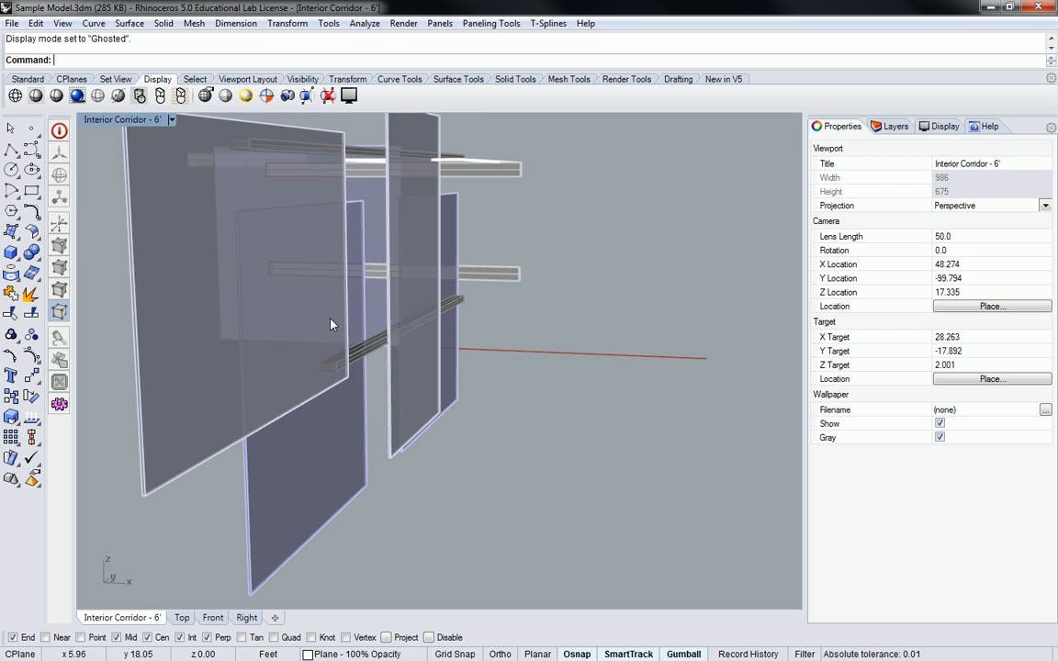
pyautogui.moveTo(332, 323); pyautogui.dragTo(400, 297)
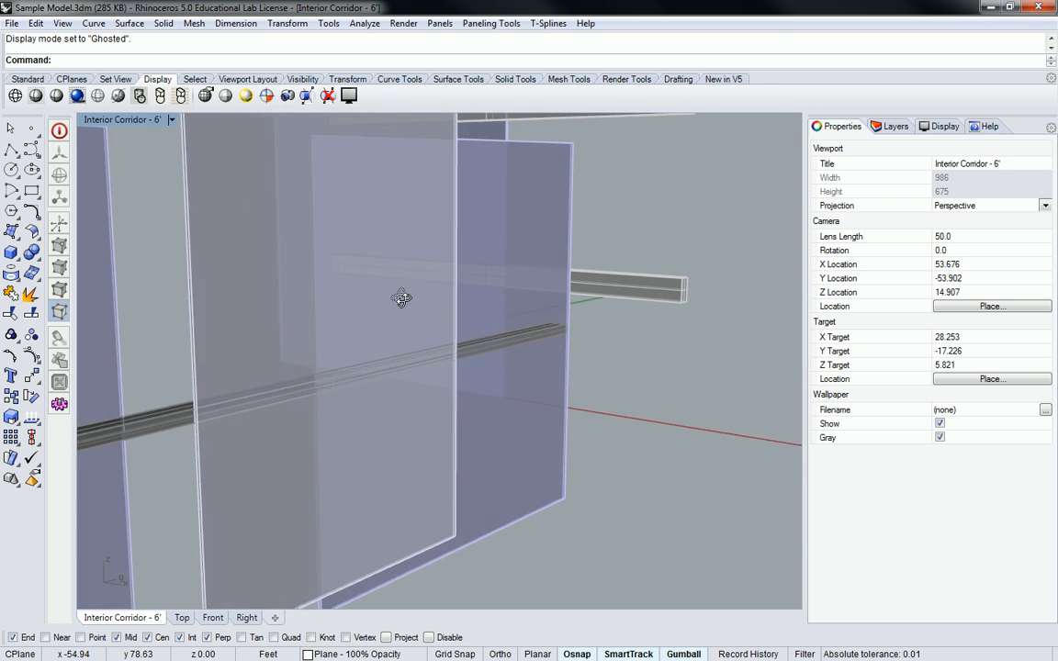
pyautogui.moveTo(400, 297); pyautogui.dragTo(382, 307)
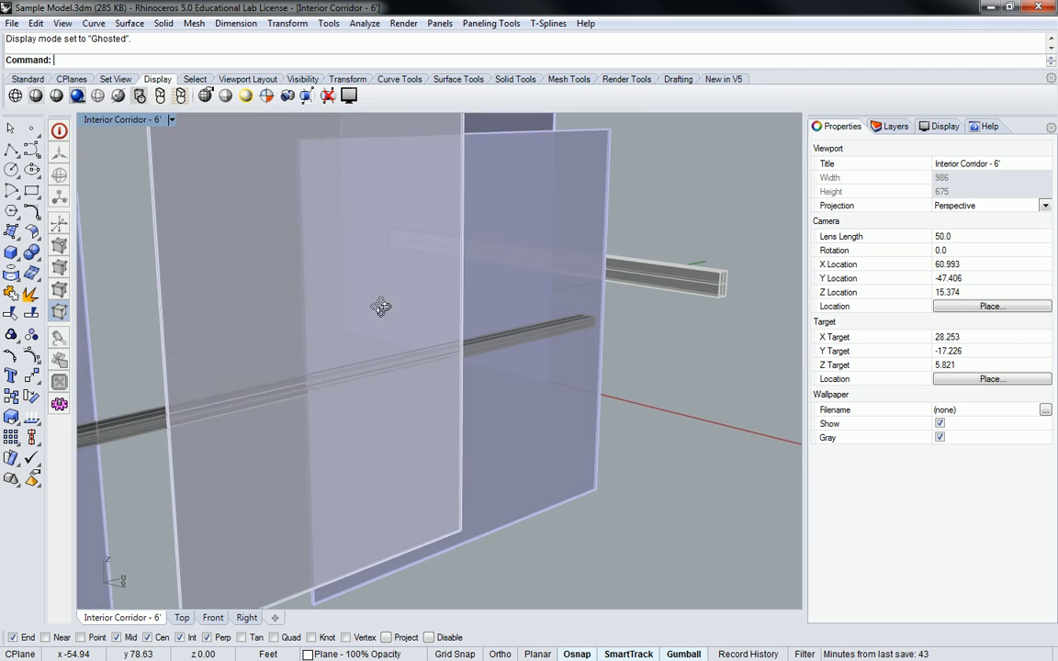
pyautogui.moveTo(380, 307); pyautogui.dragTo(213, 237)
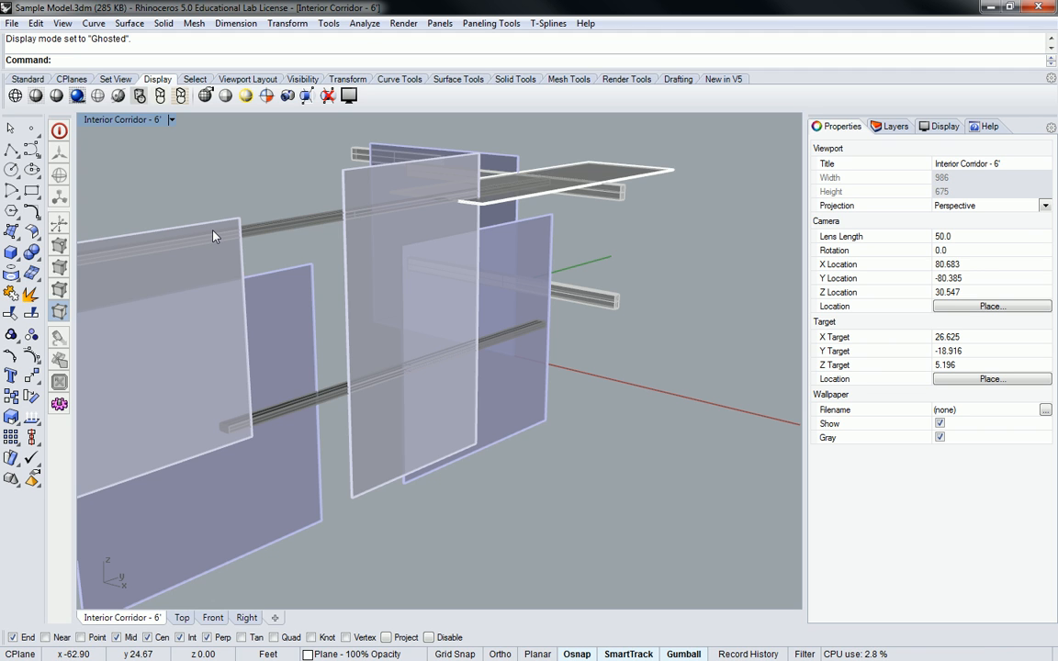
pyautogui.moveTo(227, 197)
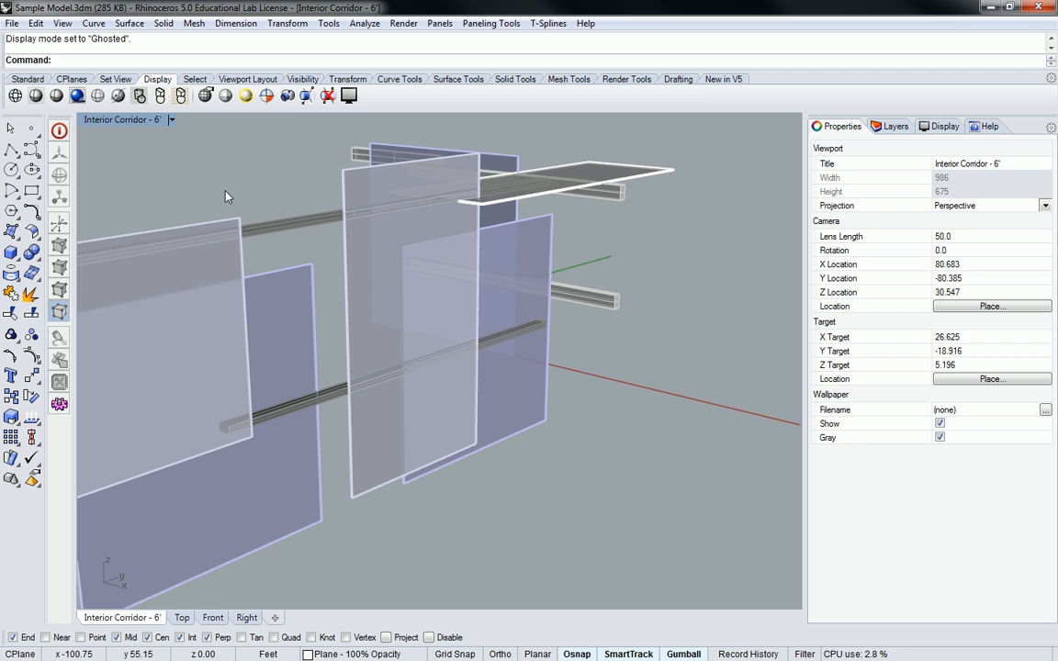
# - Toggle between Shaded and Rendered display, ending with the corridor in Rendered mode
pyautogui.click(59, 96)
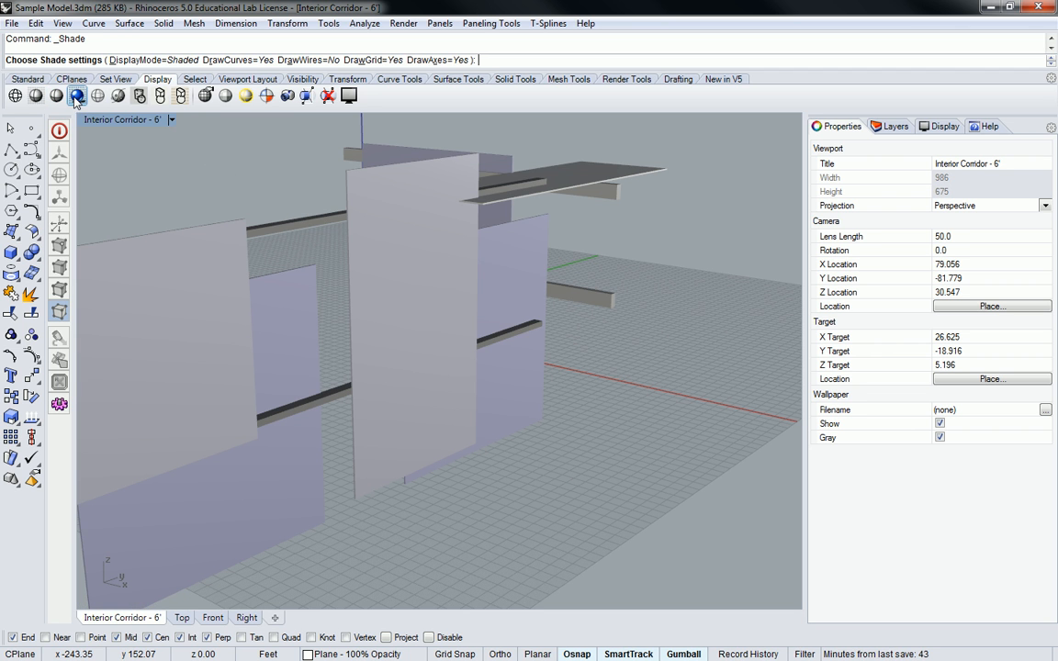
pyautogui.click(77, 96)
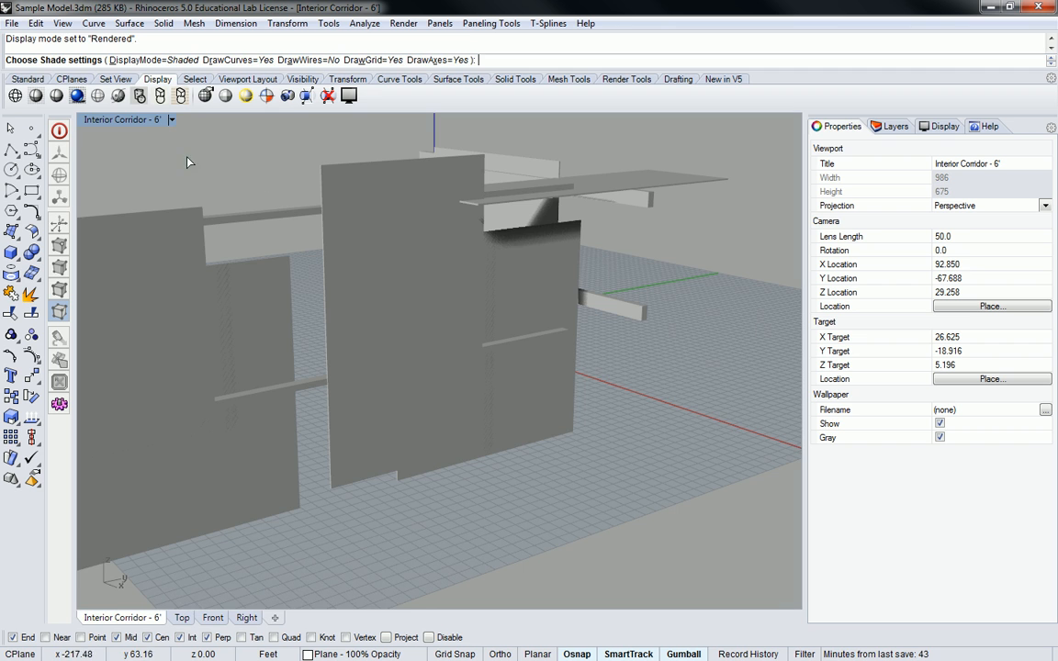
pyautogui.click(77, 95)
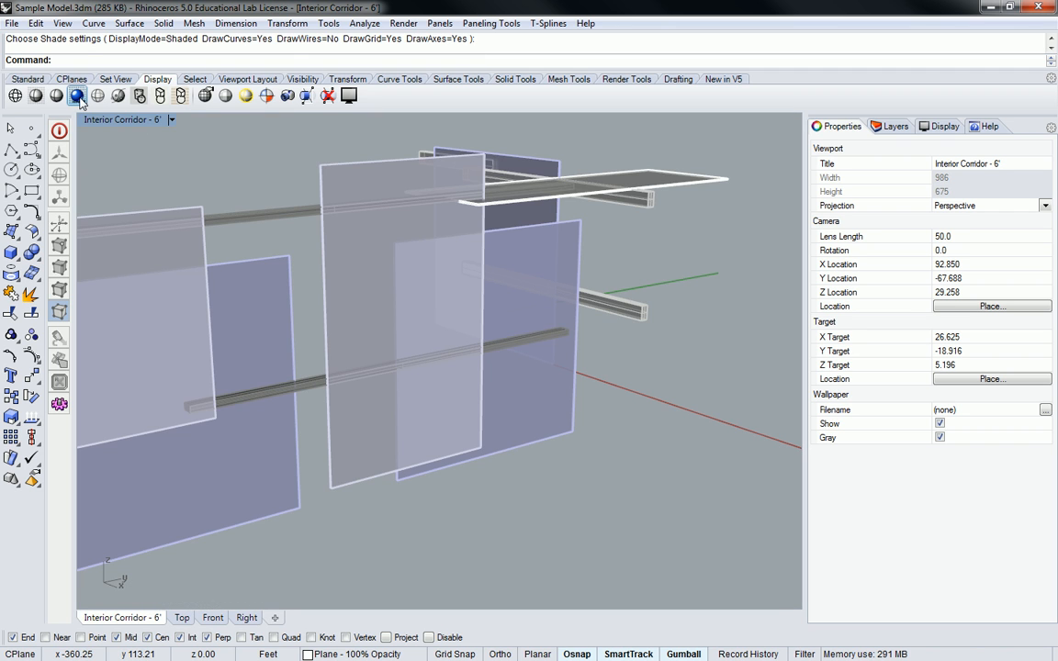
pyautogui.click(77, 95)
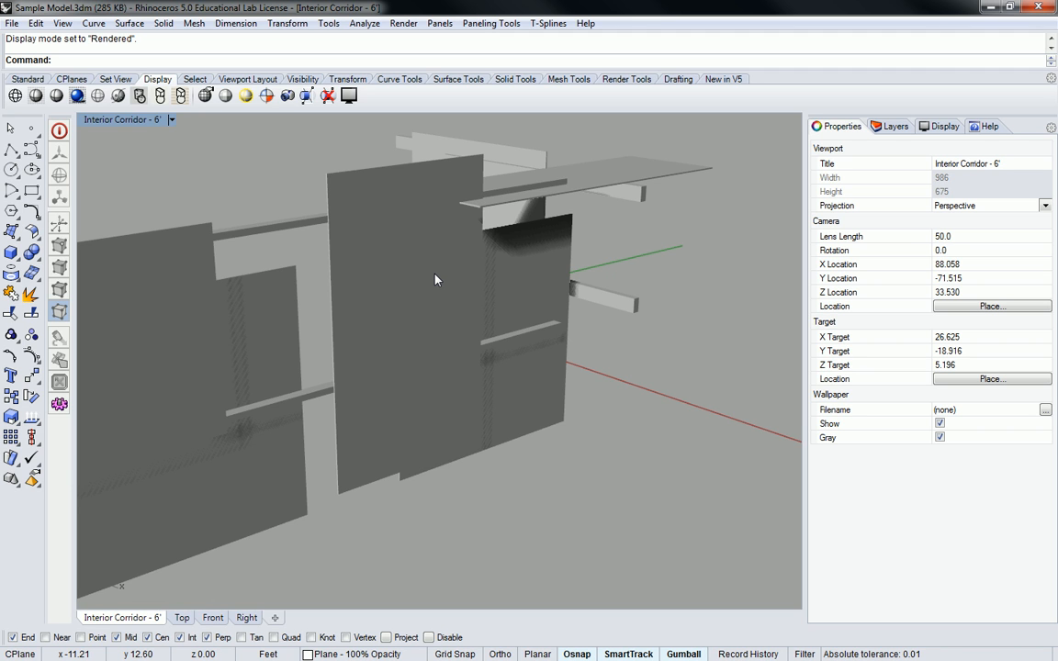
pyautogui.moveTo(431, 282)
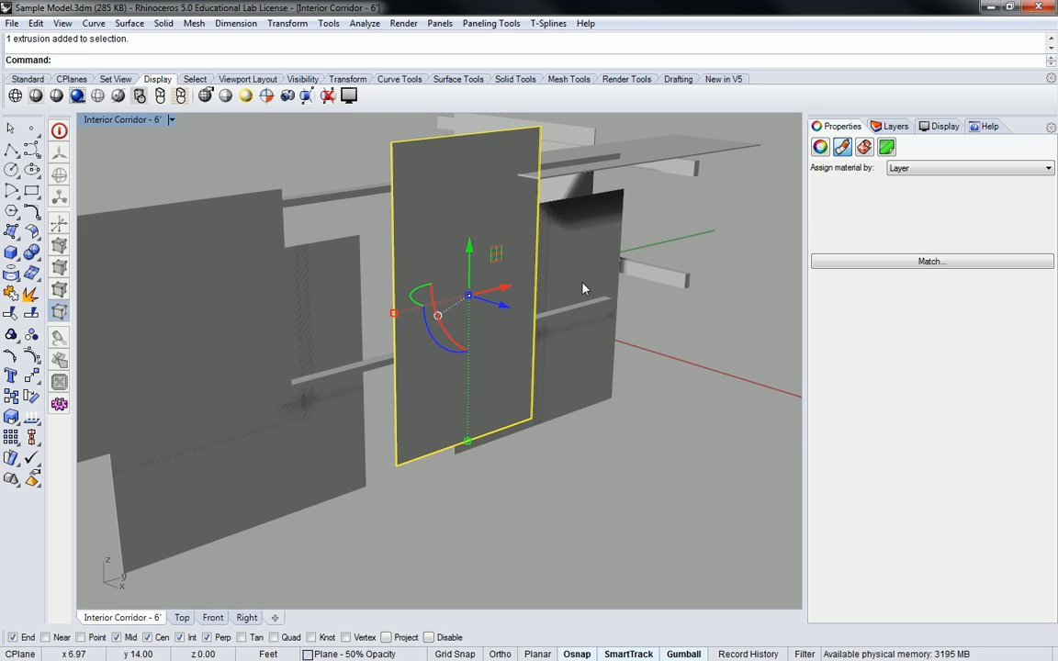
pyautogui.moveTo(582, 289)
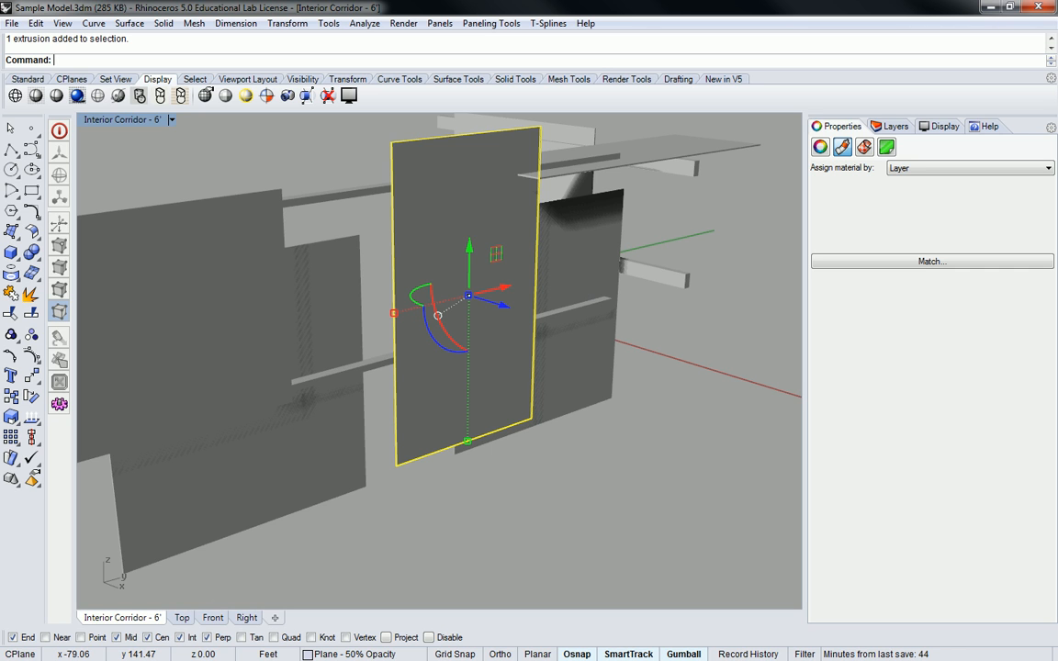
pyautogui.moveTo(1017, 125)
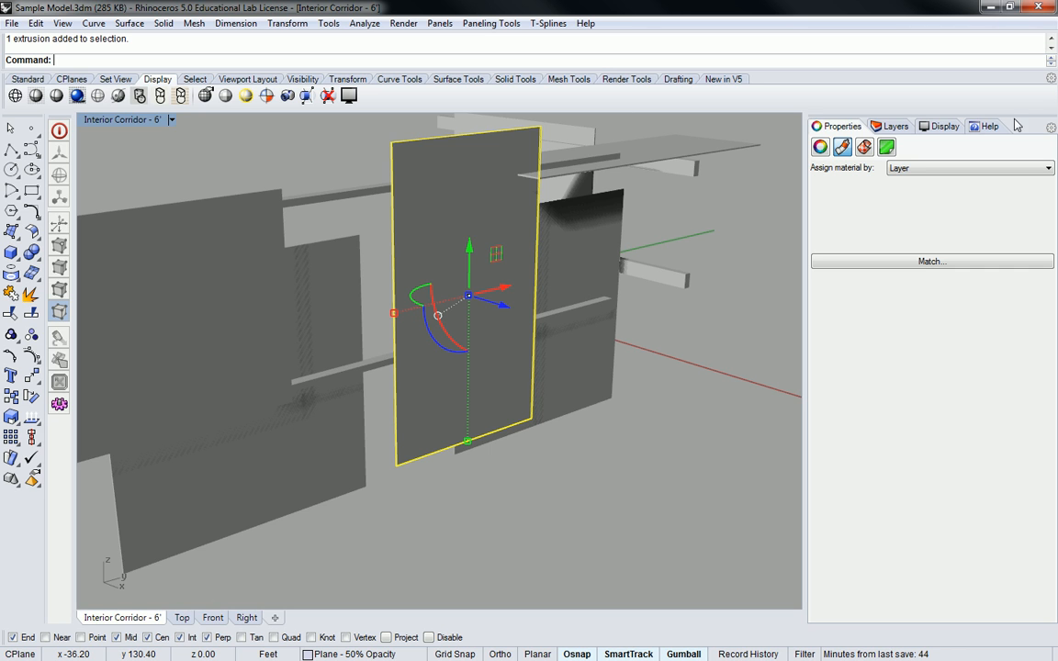
# - Dock the Properties panel first in the Layers/Display tab group and show the front panel's object properties
pyautogui.click(841, 125)
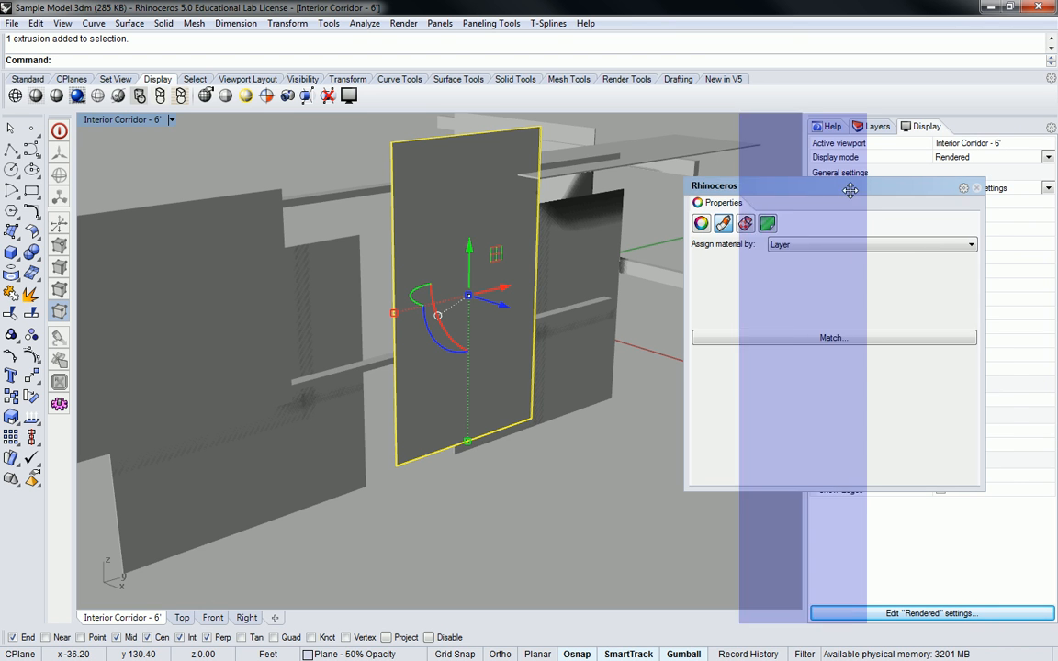
pyautogui.click(977, 187)
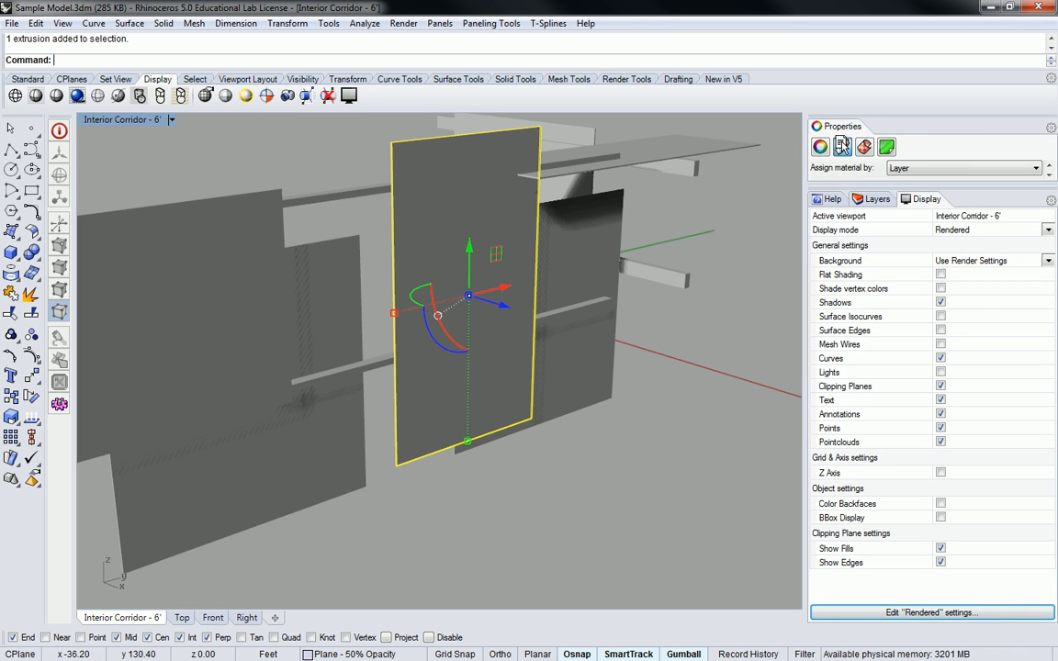
pyautogui.click(856, 125)
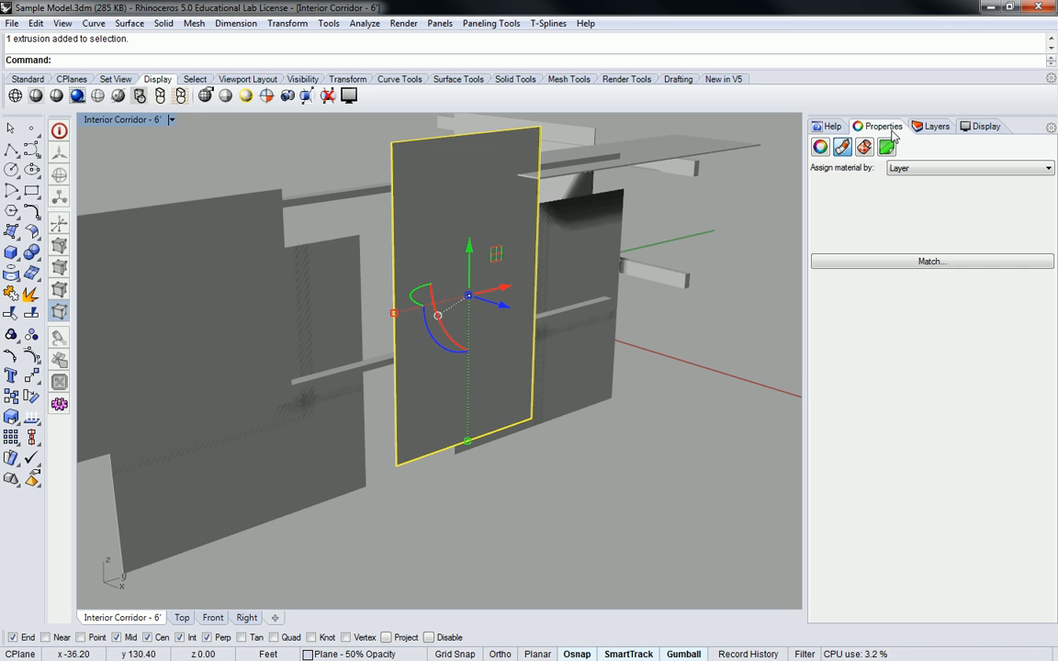
pyautogui.click(841, 125)
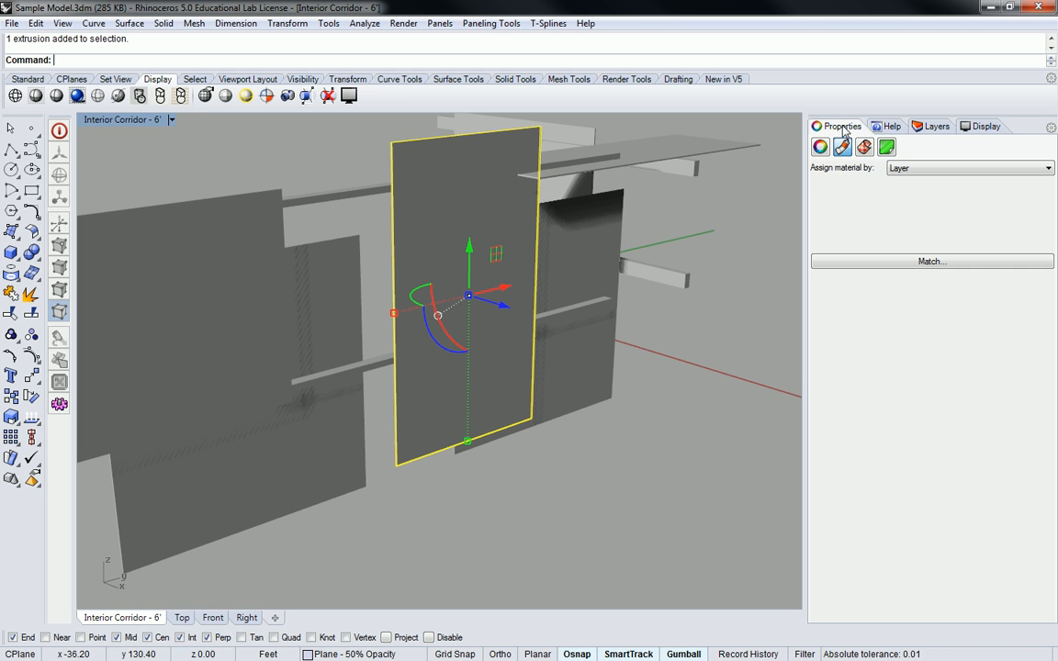
pyautogui.moveTo(841, 147)
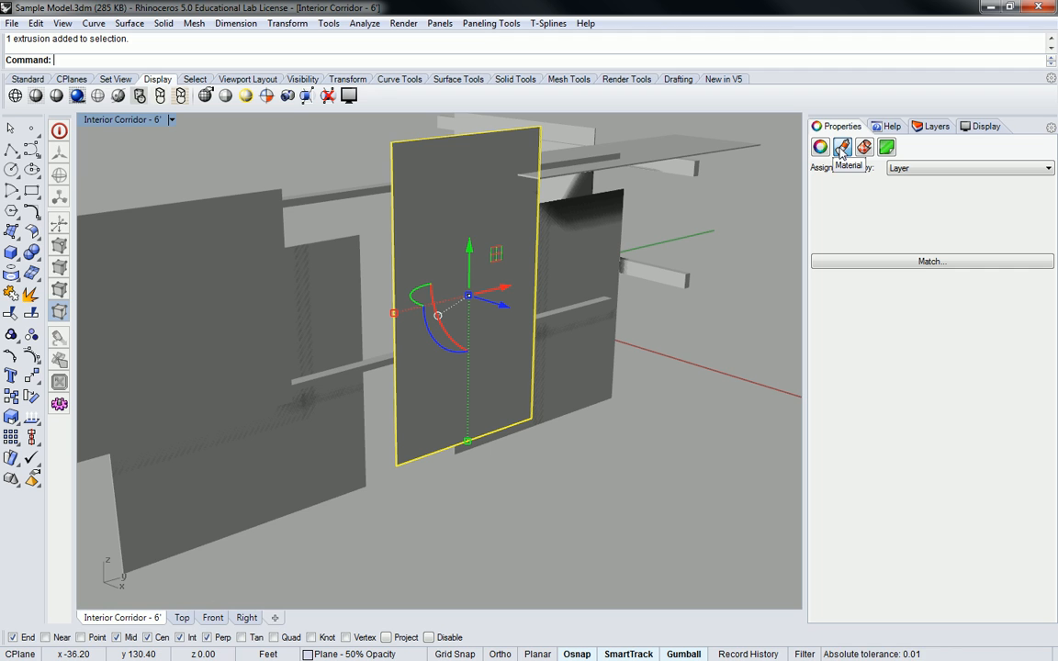
pyautogui.moveTo(907, 242)
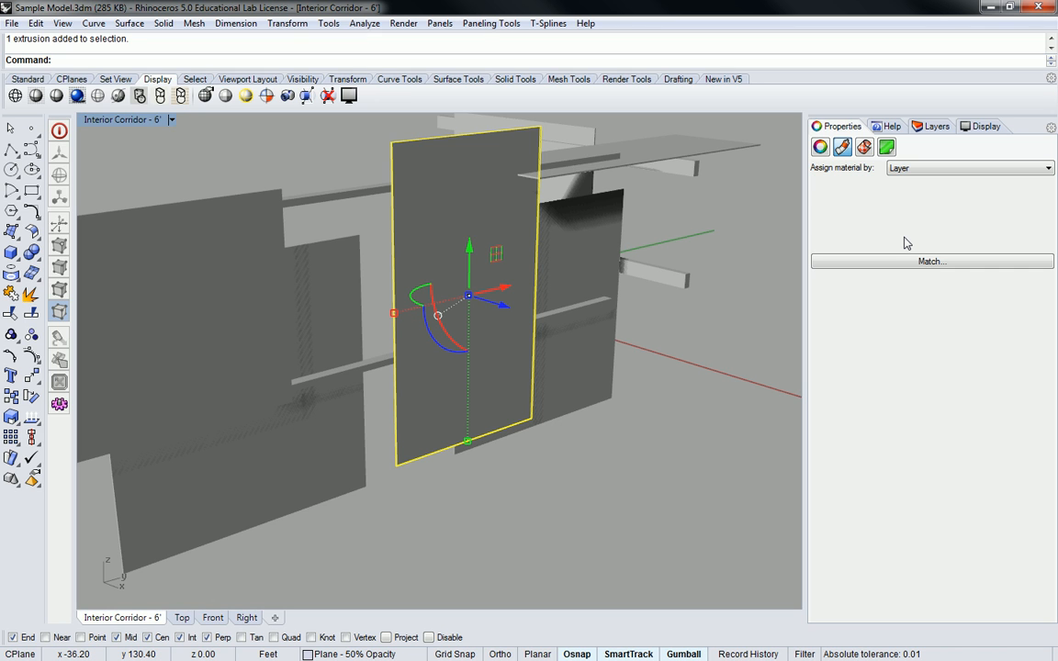
pyautogui.click(819, 147)
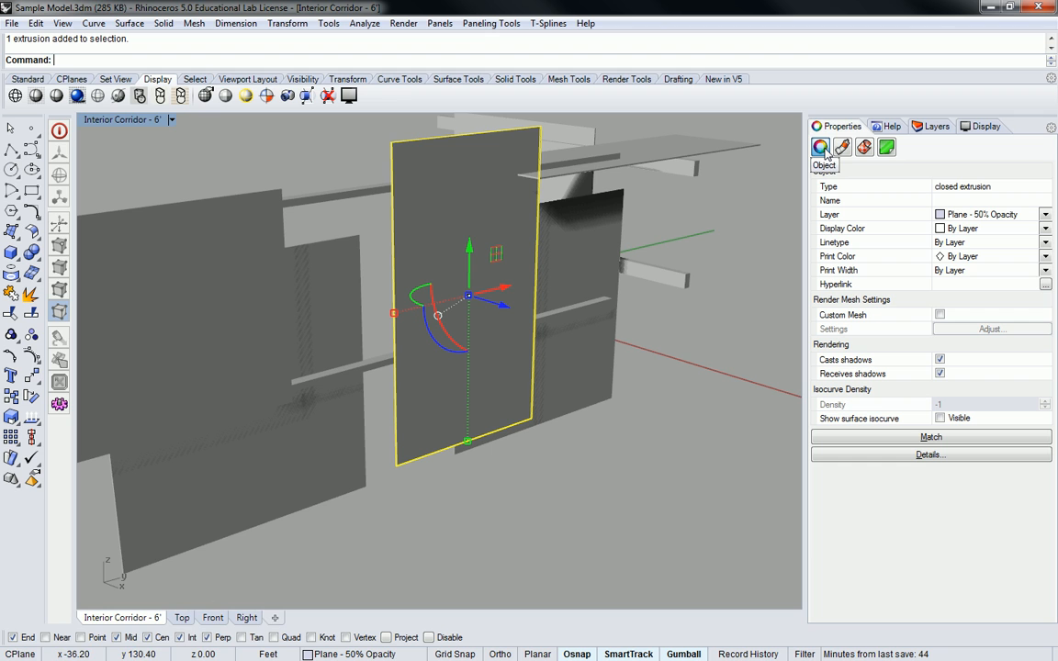
pyautogui.moveTo(463, 152)
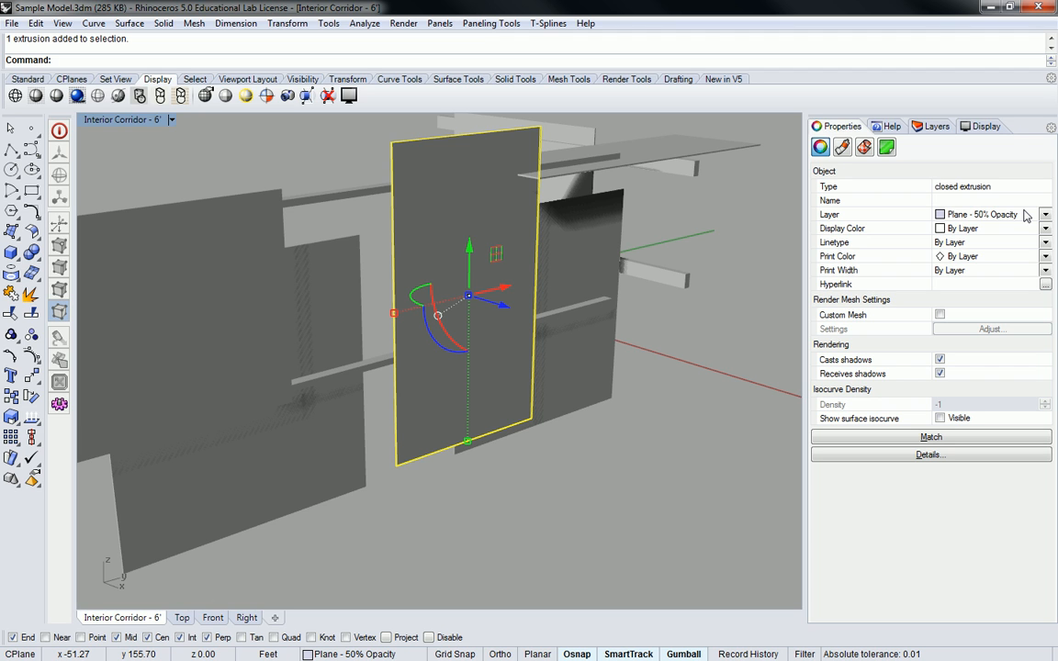
pyautogui.moveTo(910, 214)
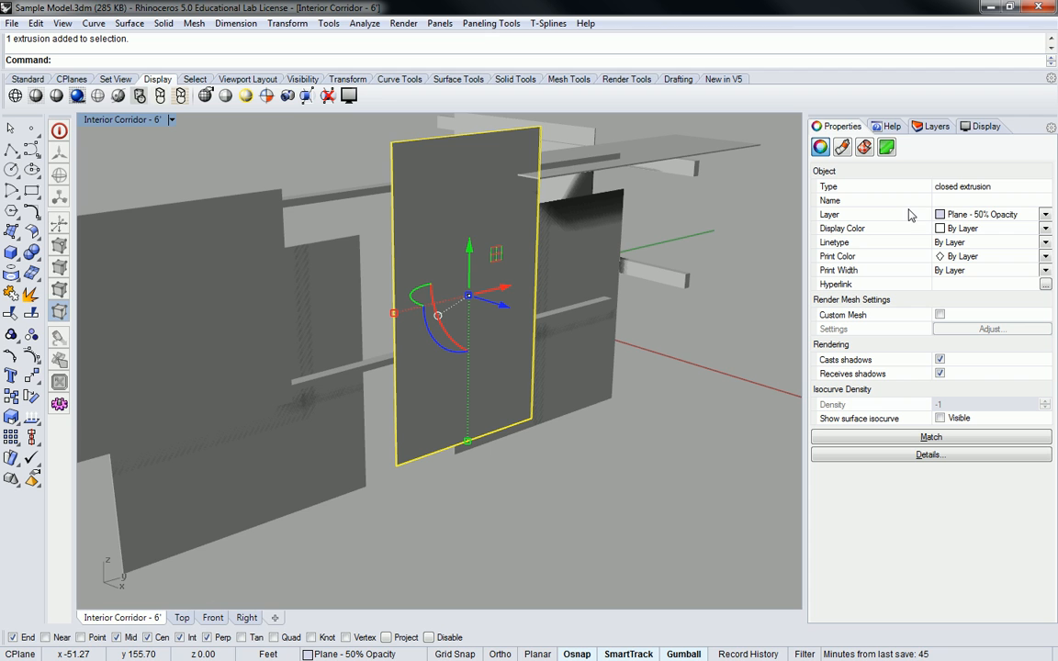
pyautogui.moveTo(841, 146)
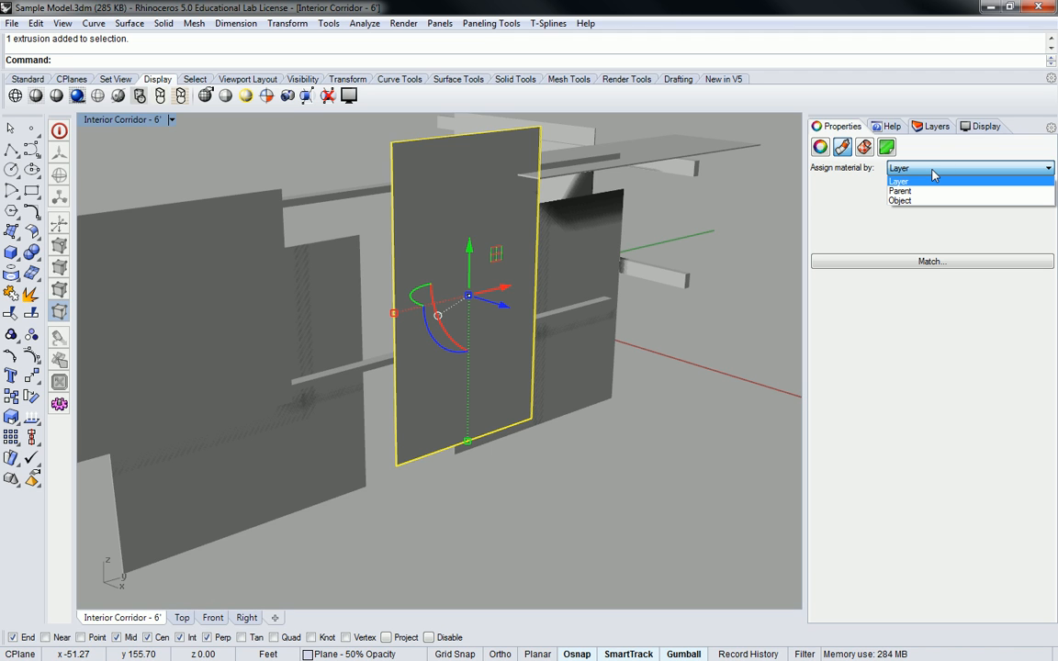
pyautogui.moveTo(903, 200)
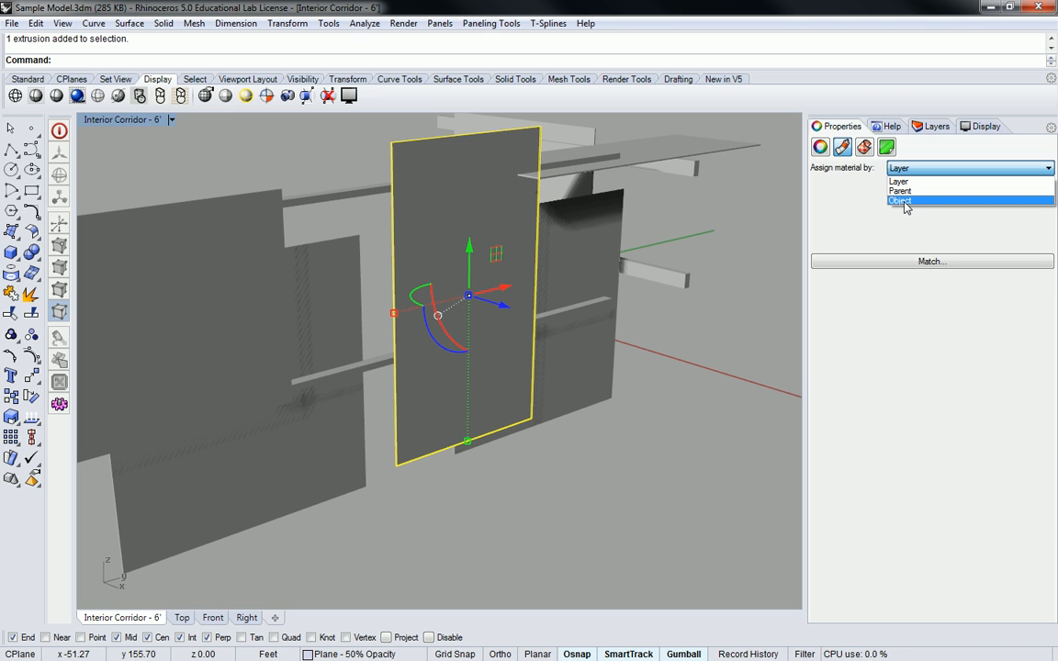
# - Choose Object as the material source for the front panel
pyautogui.click(899, 200)
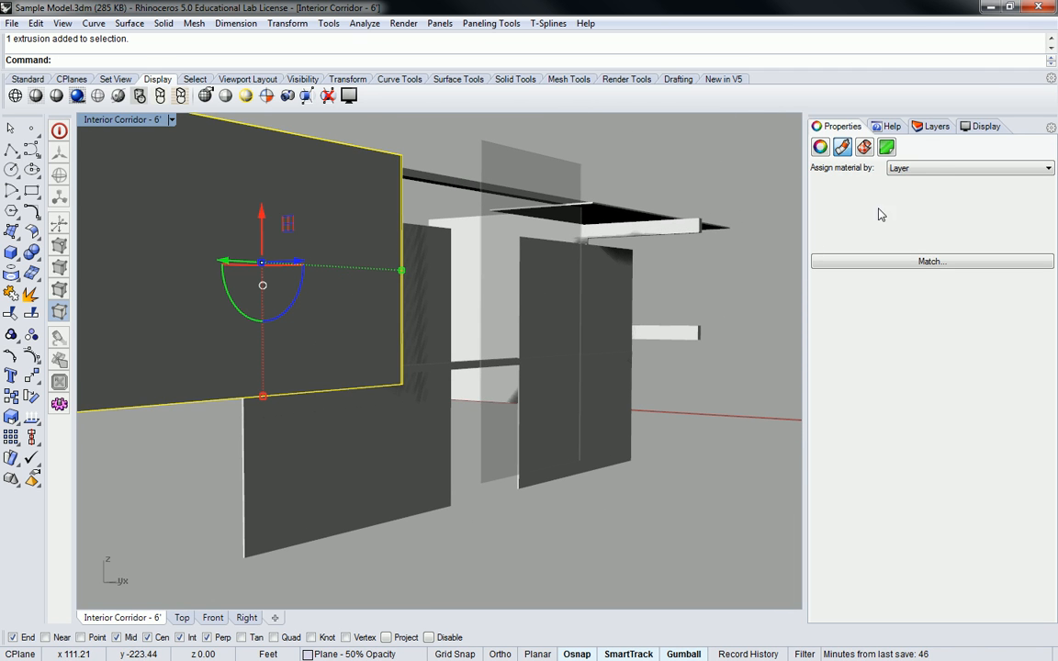
# - Select the square wall panels and show their material source choices, orbiting around the corridor
pyautogui.click(969, 169)
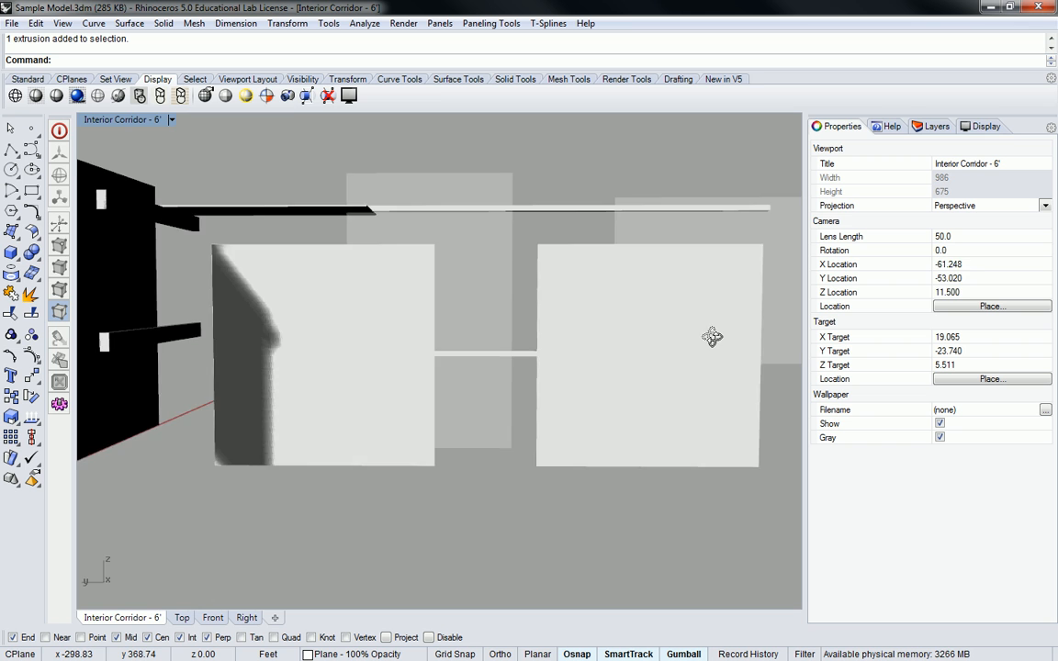
pyautogui.moveTo(712, 335); pyautogui.dragTo(367, 353)
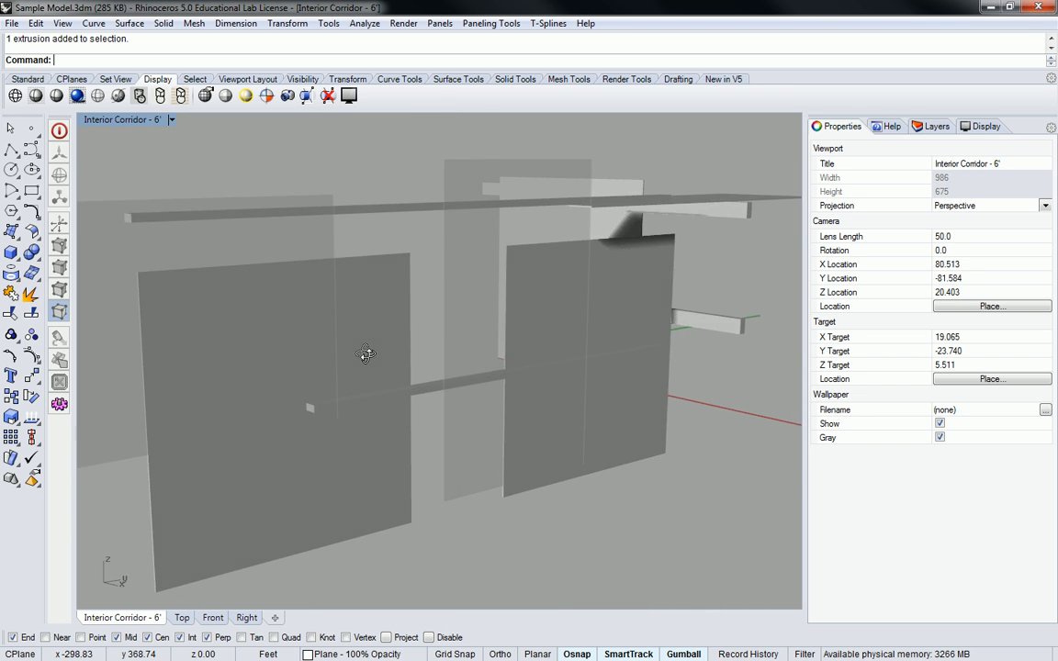
pyautogui.moveTo(366, 352); pyautogui.dragTo(479, 321)
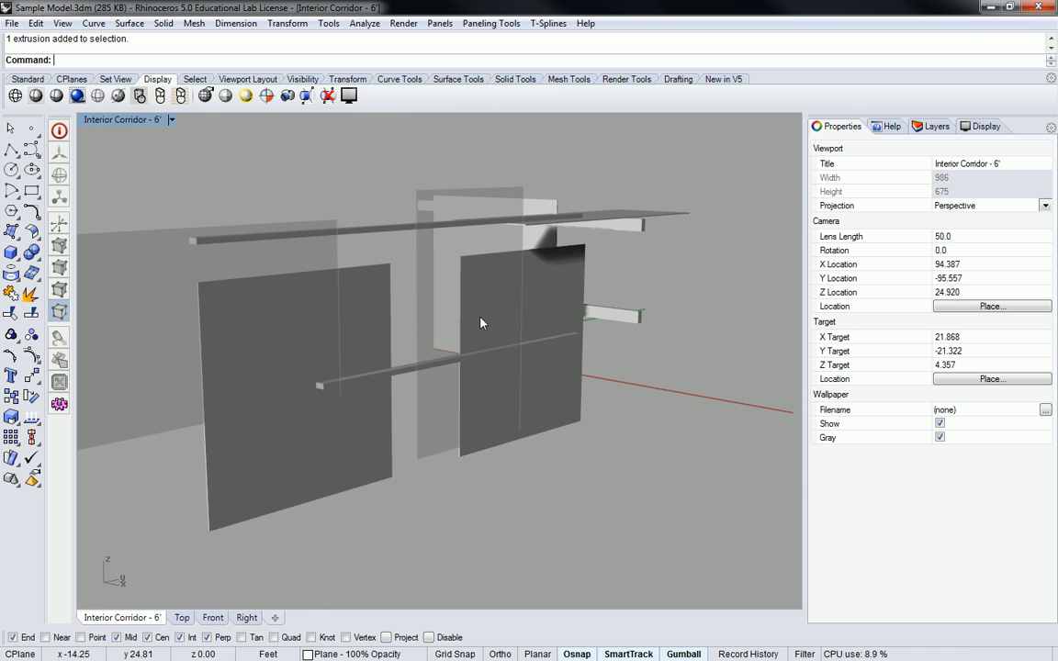
pyautogui.click(294, 404)
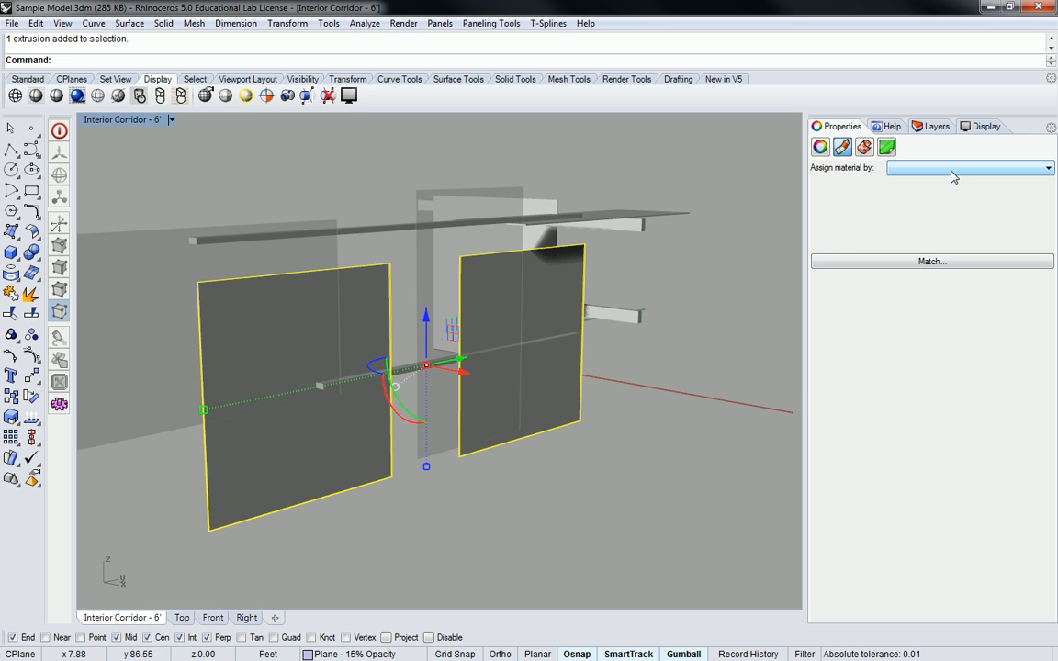
pyautogui.click(969, 167)
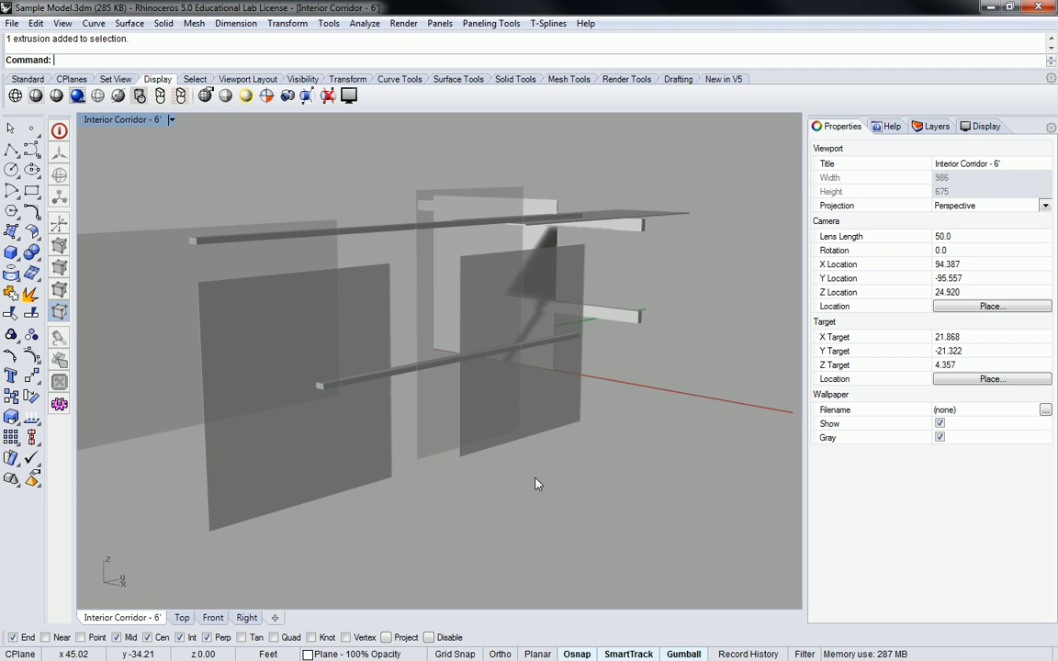
pyautogui.moveTo(536, 485); pyautogui.dragTo(529, 370)
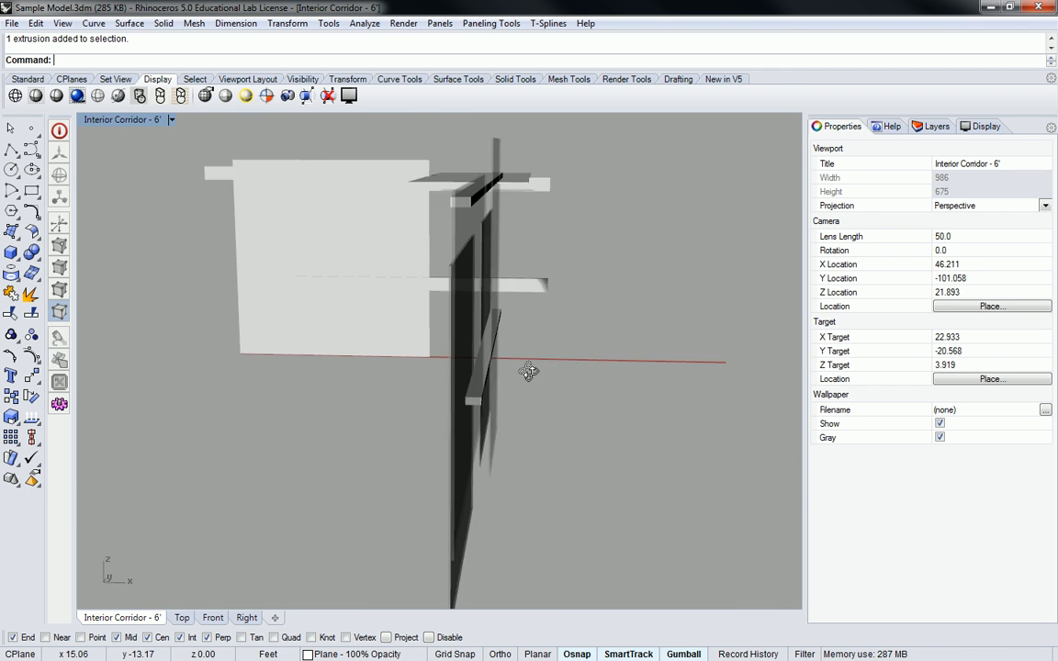
pyautogui.moveTo(529, 371); pyautogui.dragTo(608, 360)
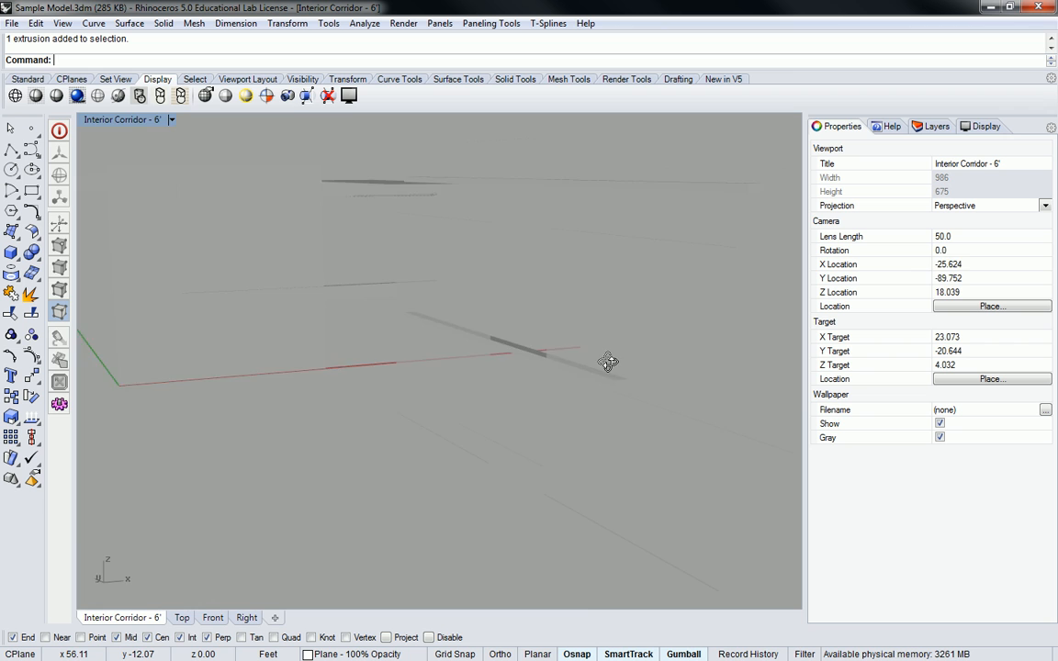
pyautogui.moveTo(610, 360); pyautogui.dragTo(463, 364)
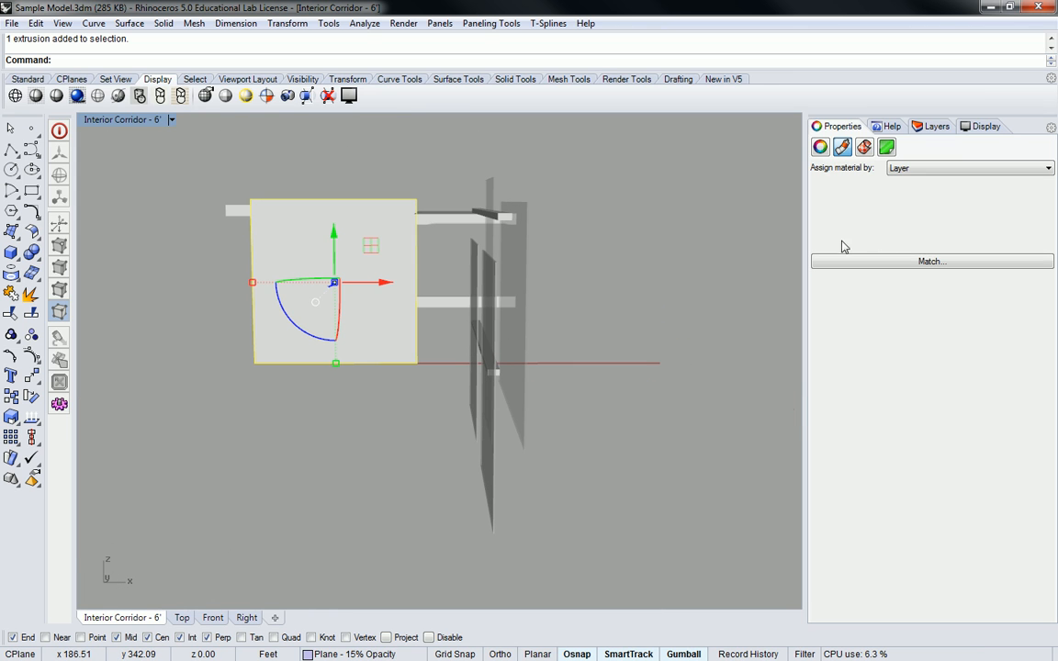
pyautogui.click(970, 169)
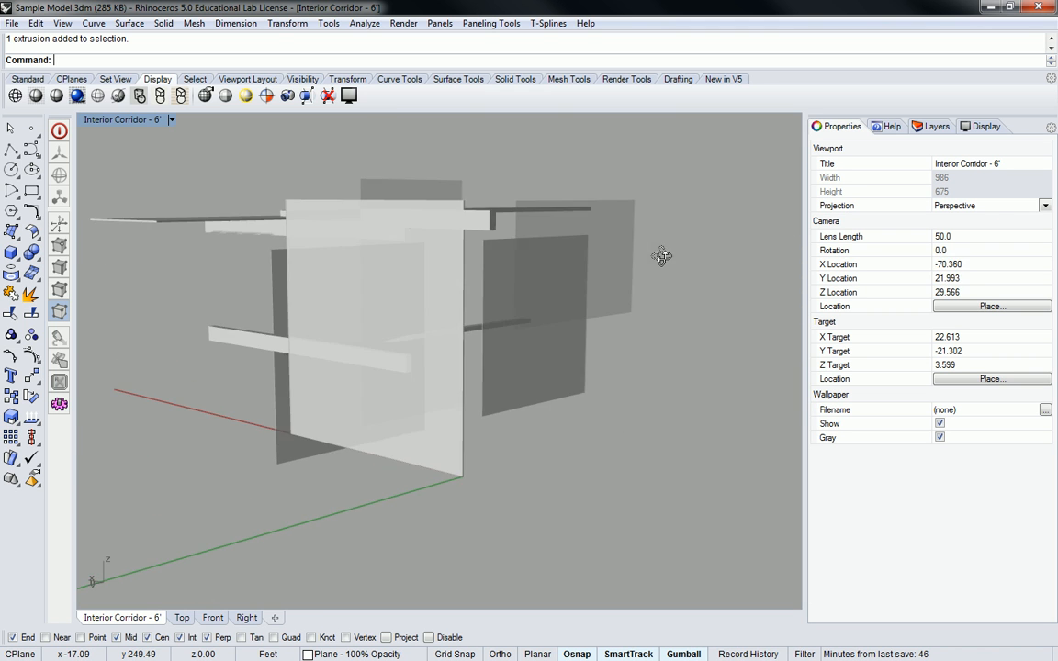
pyautogui.moveTo(661, 255); pyautogui.dragTo(503, 307)
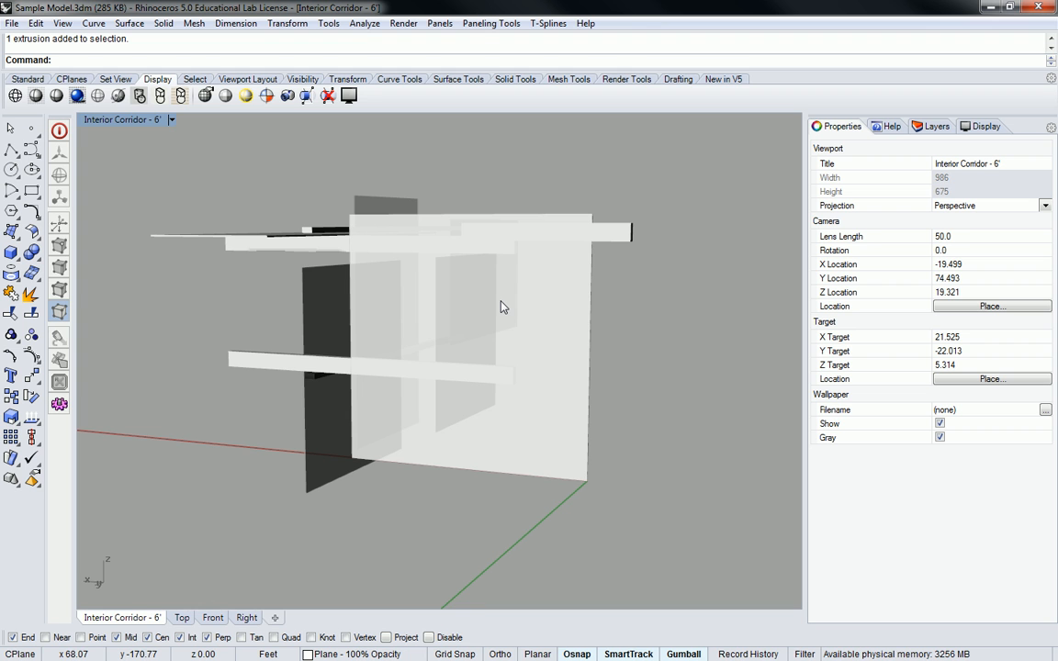
pyautogui.moveTo(503, 307); pyautogui.dragTo(560, 292)
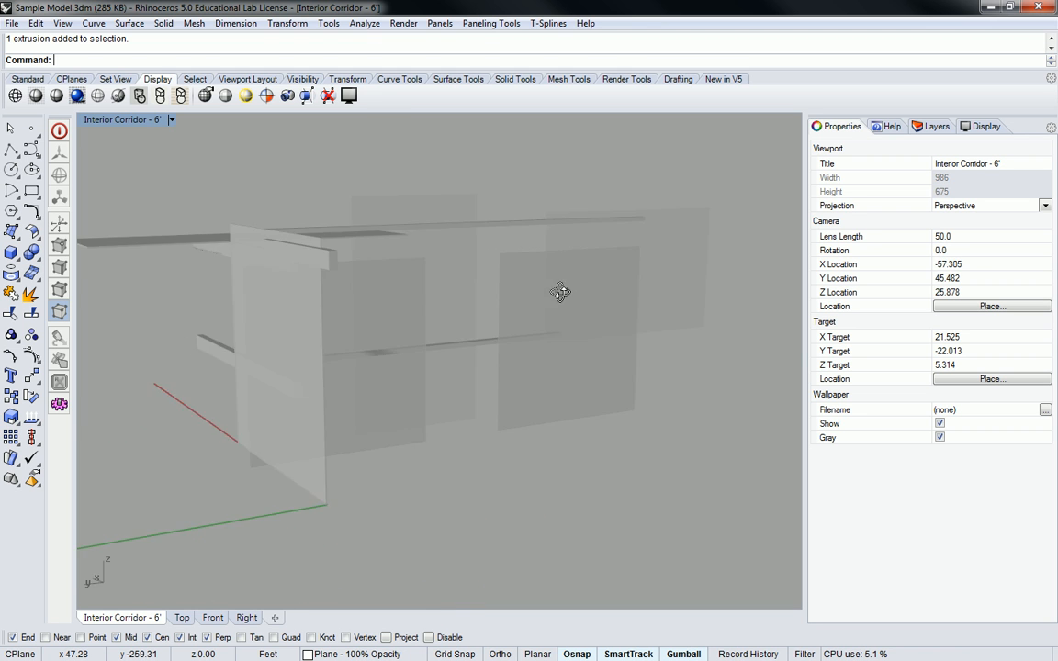
pyautogui.moveTo(560, 292); pyautogui.dragTo(588, 305)
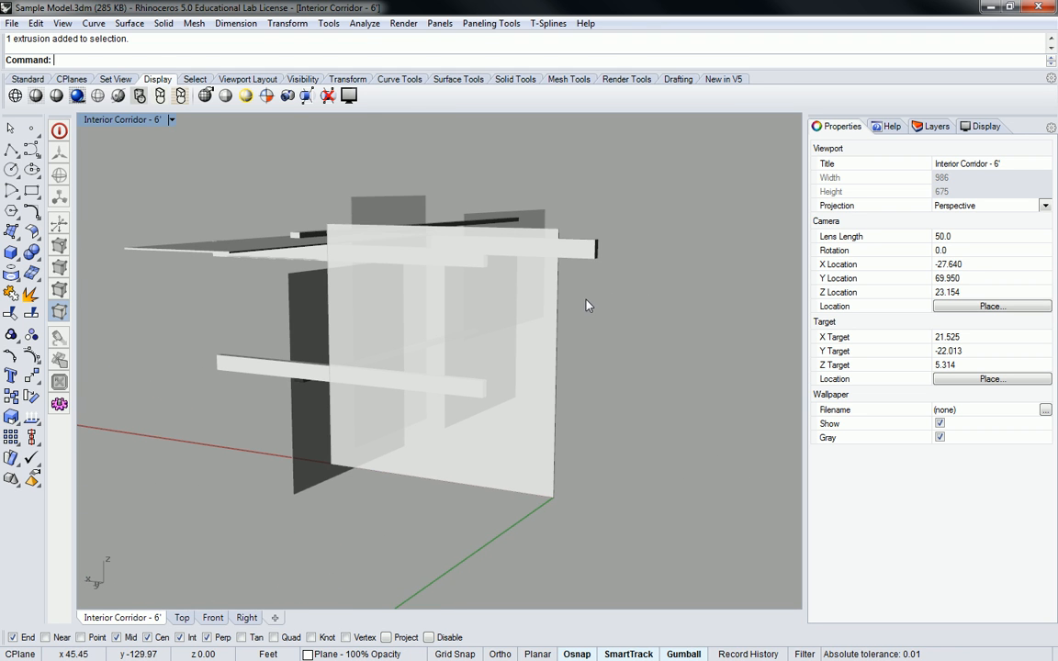
pyautogui.moveTo(591, 308)
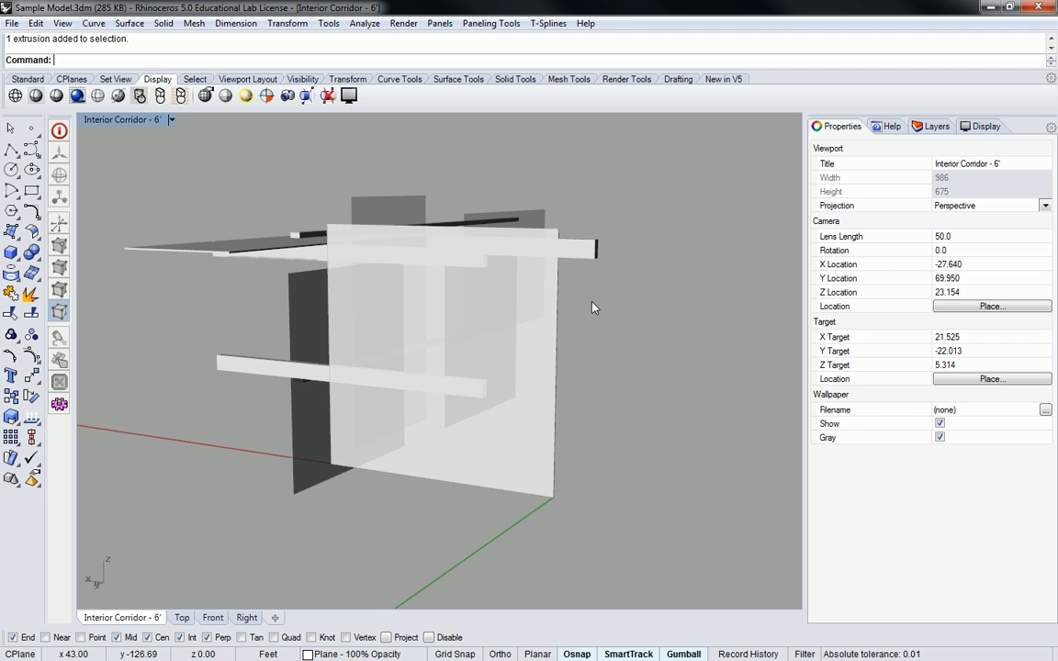
pyautogui.moveTo(613, 306)
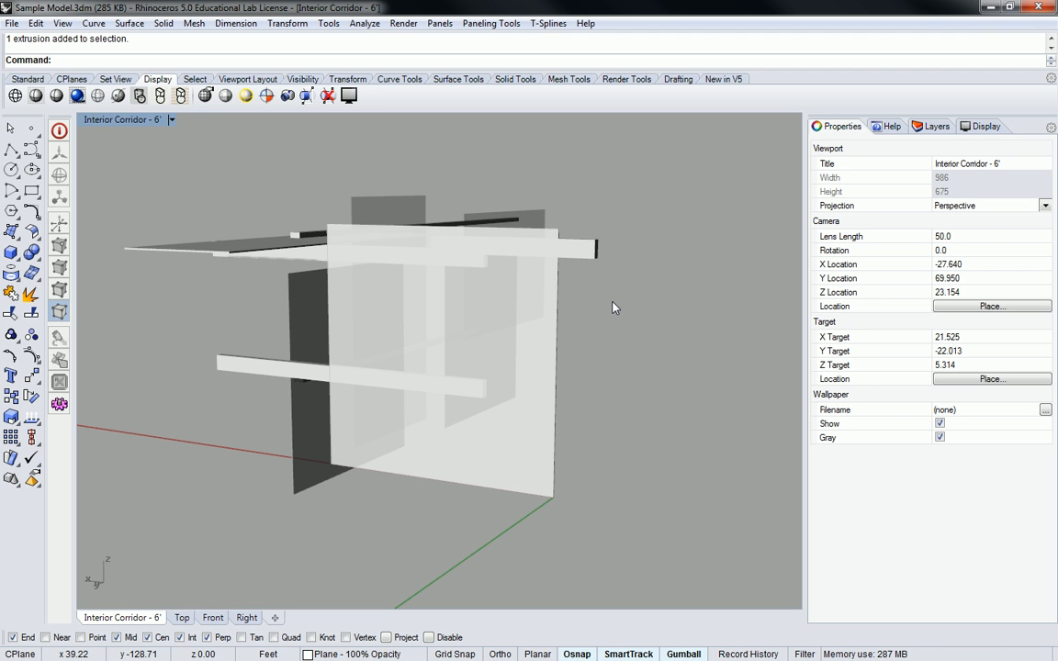
pyautogui.moveTo(503, 314)
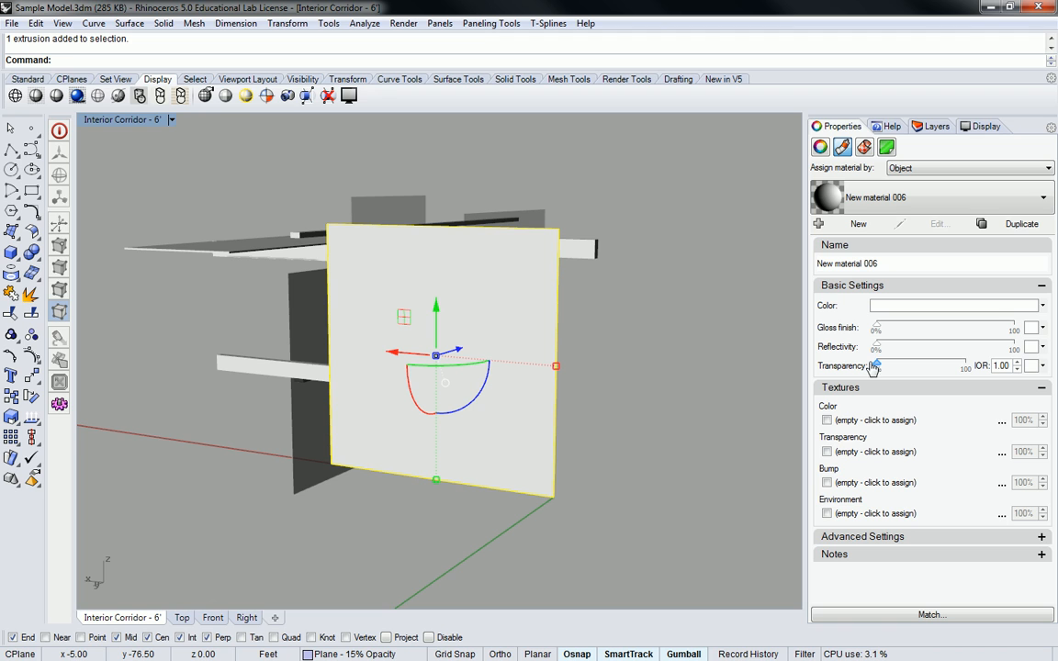
pyautogui.moveTo(877, 368)
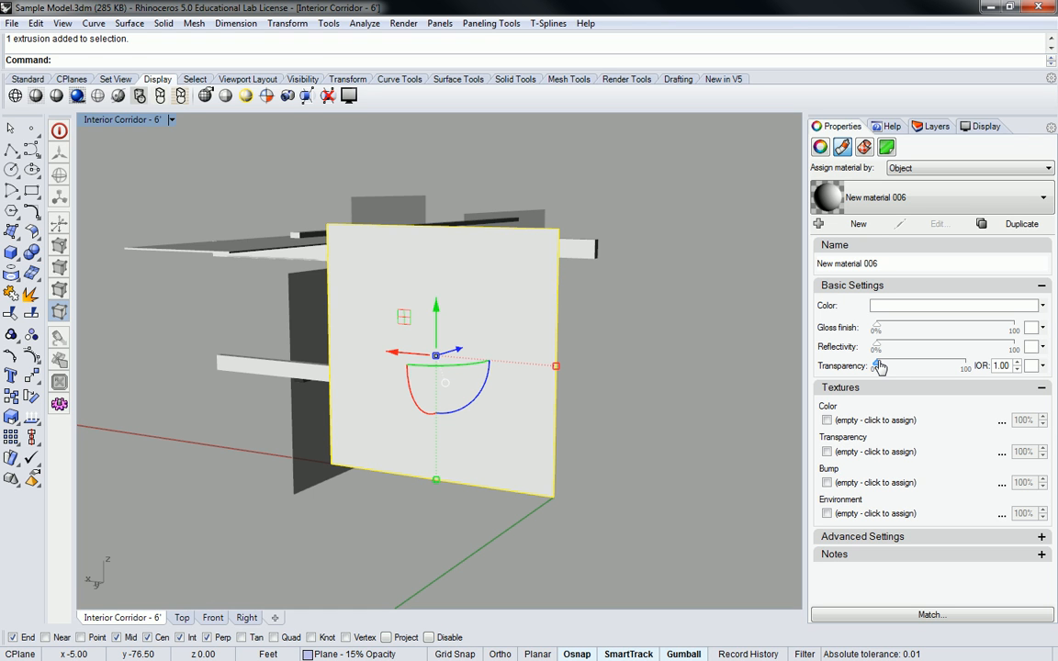
# - Deselect the panel to see its new translucent per-object material
pyautogui.click(635, 354)
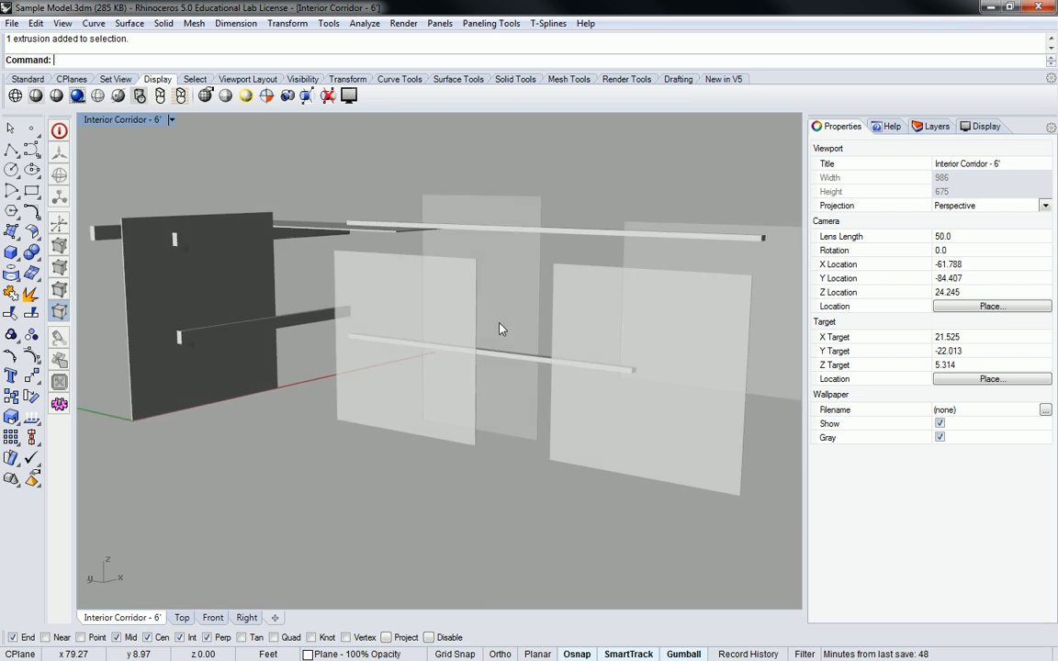
# - Orbit to see all panels, then switch to the Layers list
pyautogui.moveTo(499, 329); pyautogui.dragTo(531, 340)
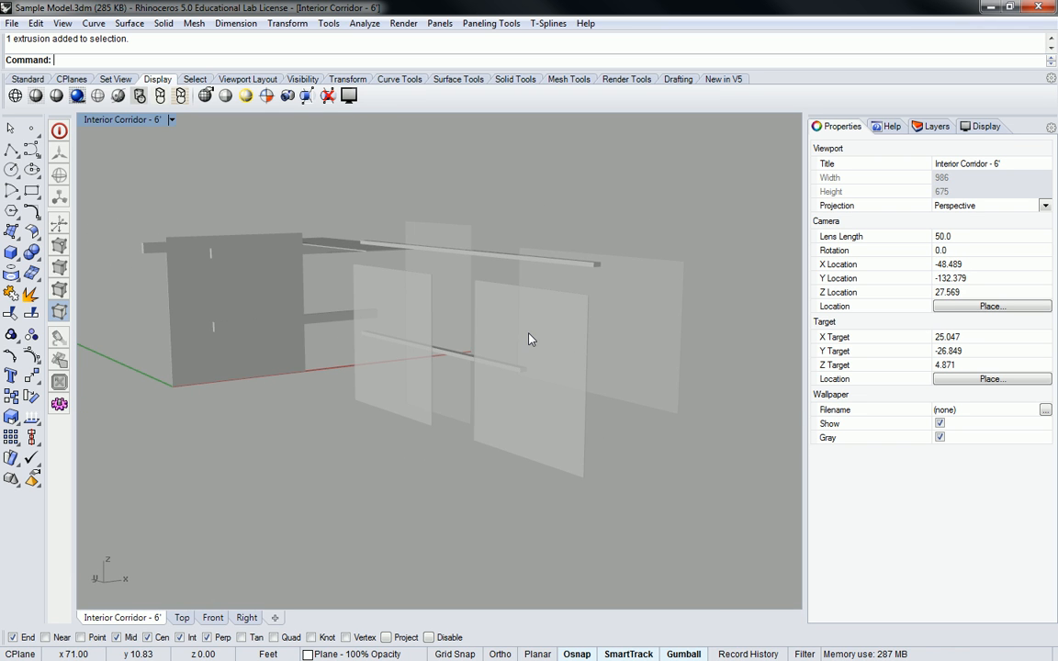
pyautogui.moveTo(529, 340); pyautogui.dragTo(541, 371)
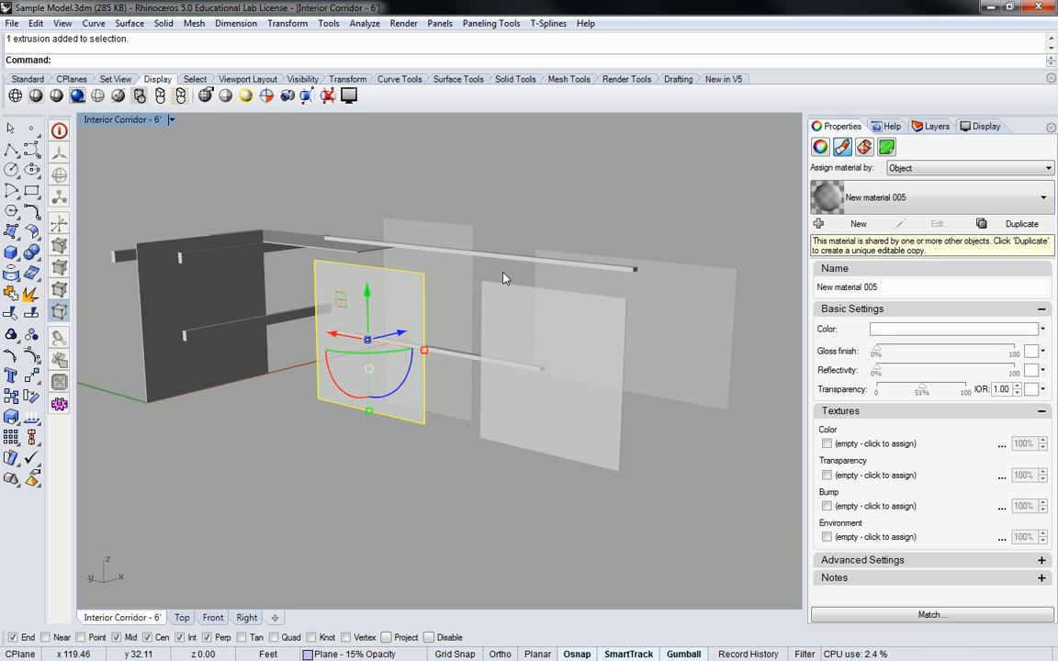
pyautogui.moveTo(700, 206)
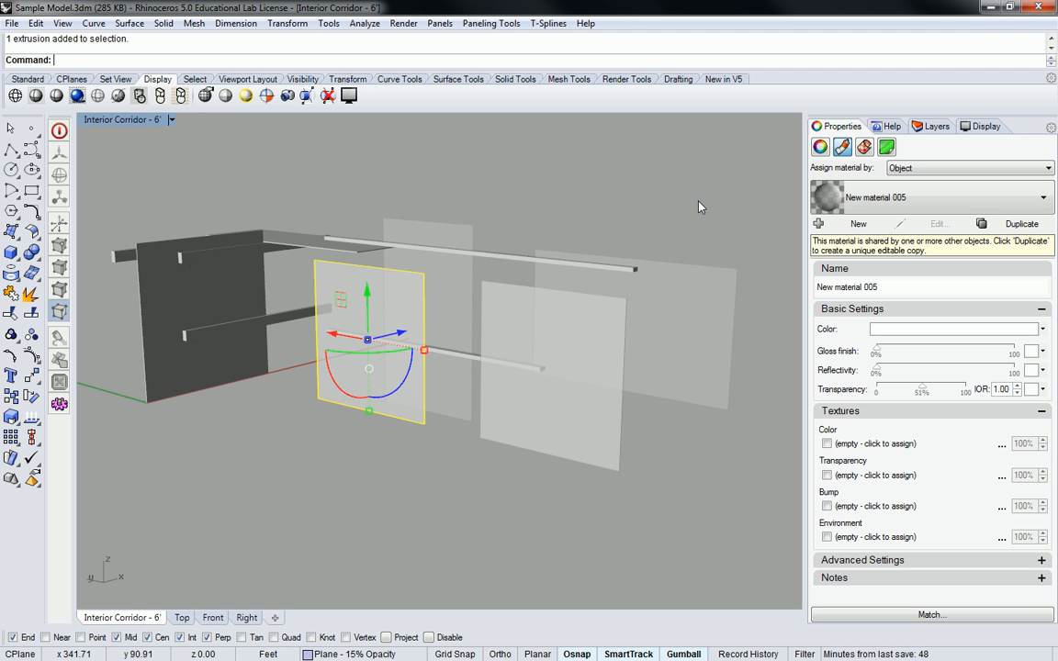
pyautogui.click(937, 125)
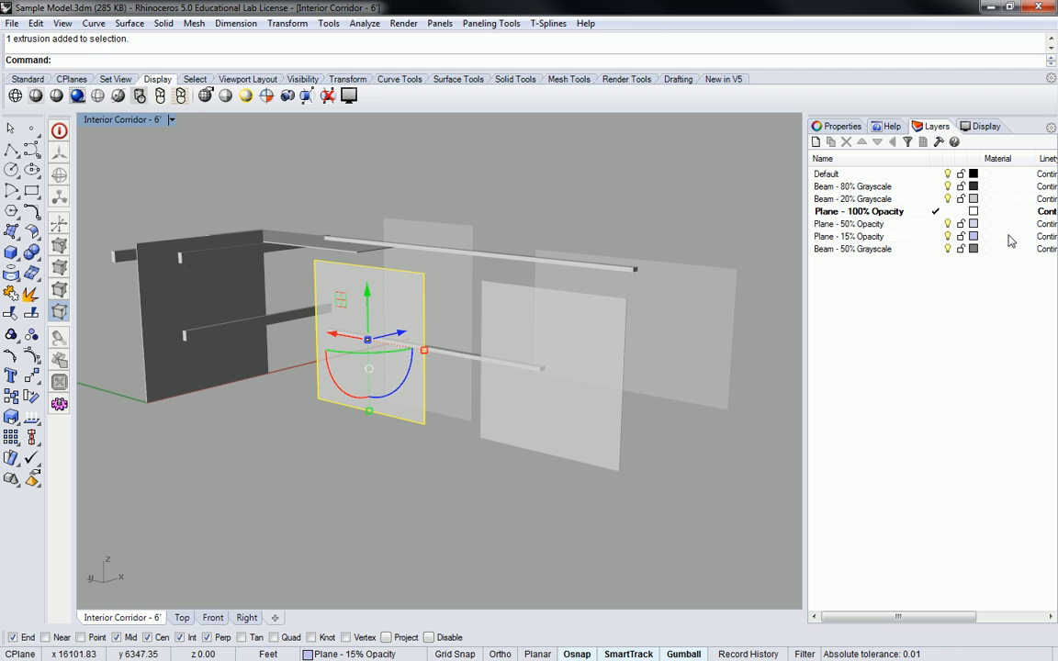
pyautogui.moveTo(576, 156)
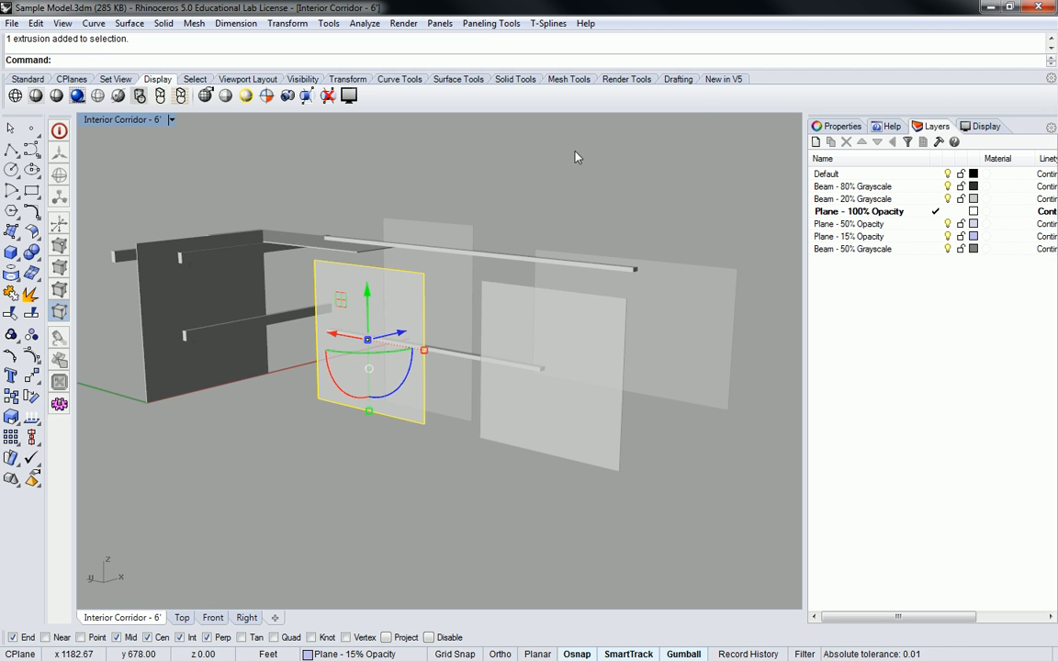
# - Select all corridor panels and rails together
pyautogui.click(117, 153)
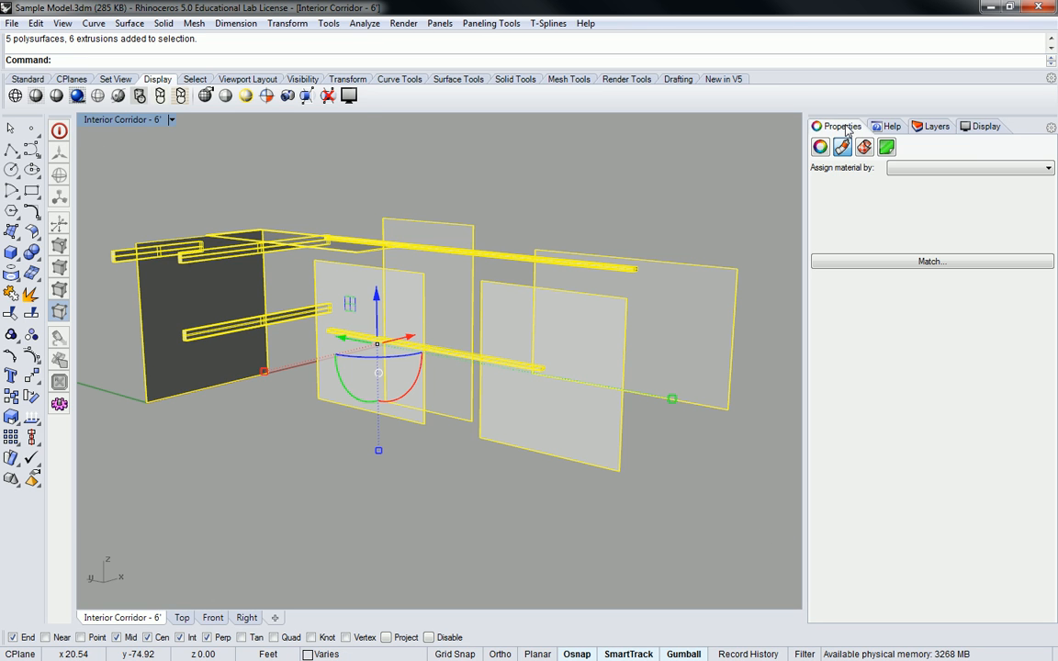
# - Set Assign material by to Layer for all selected objects and reselect a panel to confirm
pyautogui.click(1046, 167)
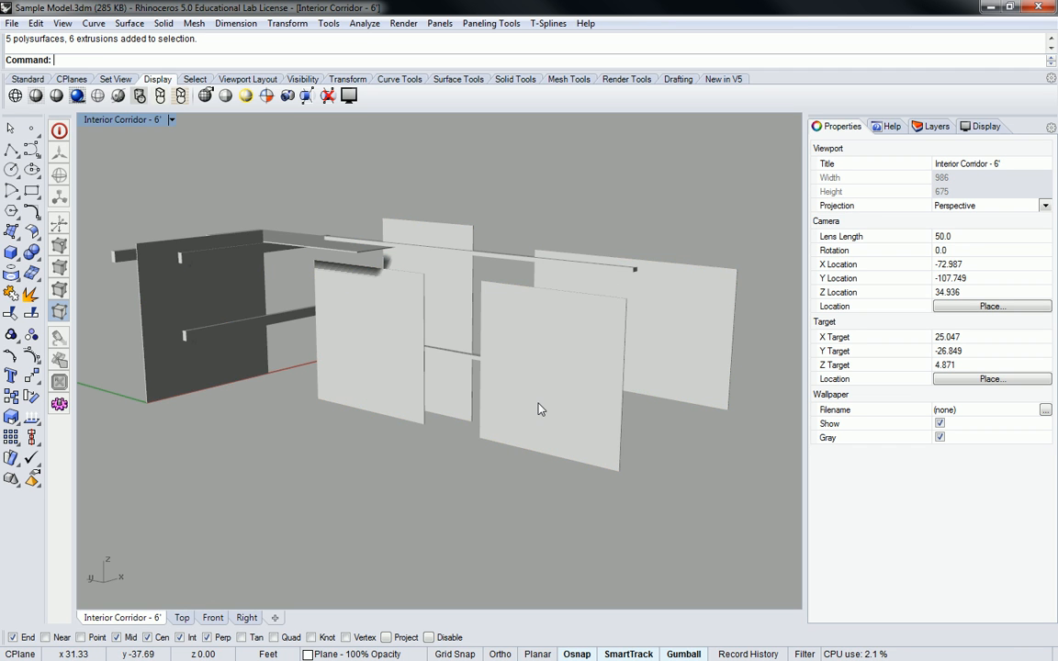
pyautogui.moveTo(541, 410); pyautogui.dragTo(455, 378)
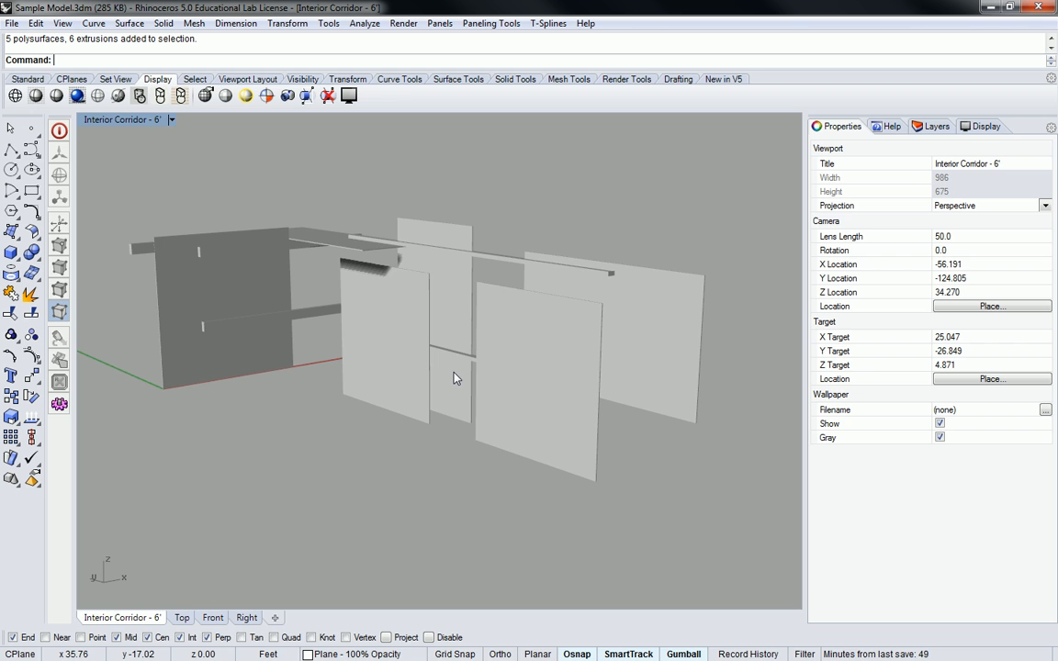
pyautogui.click(536, 380)
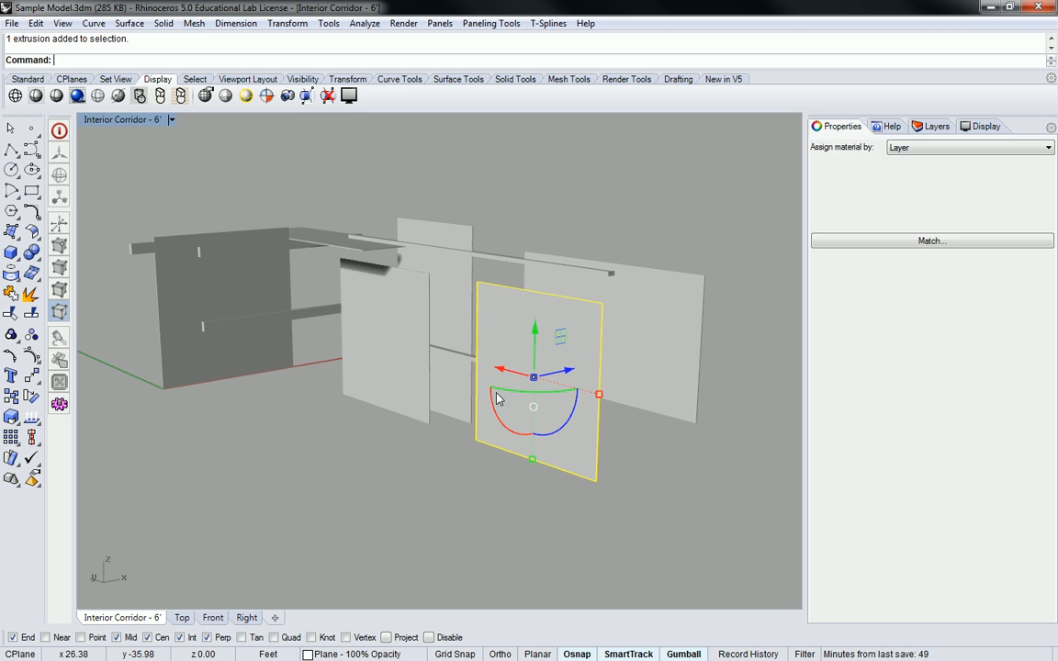